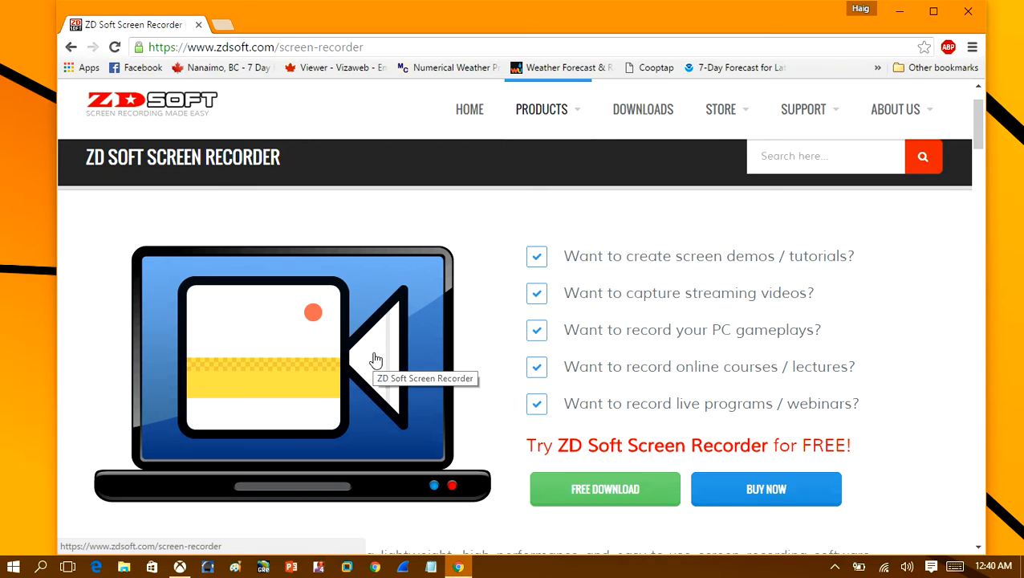
mouse_move(376, 366)
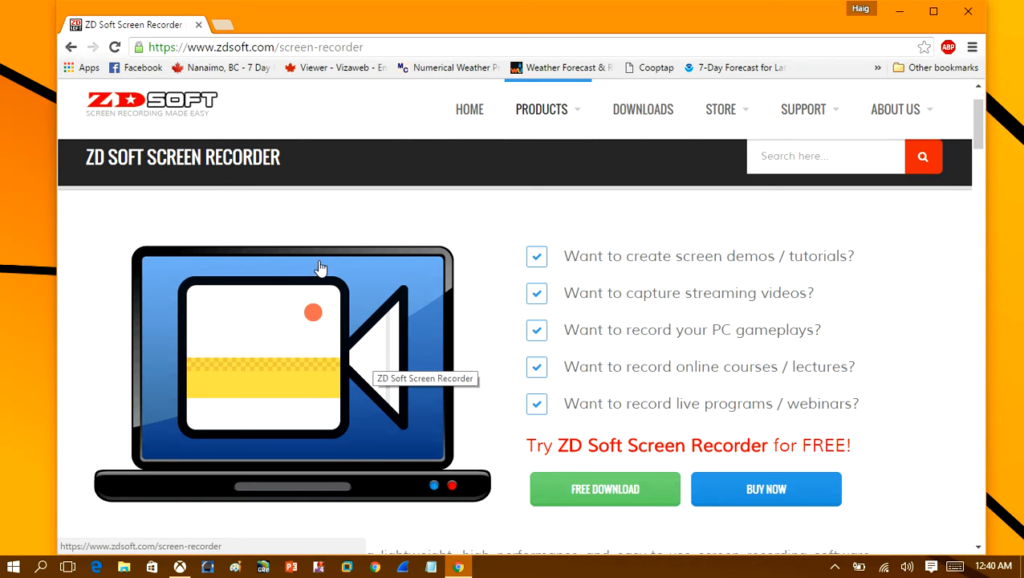
mouse_move(425, 324)
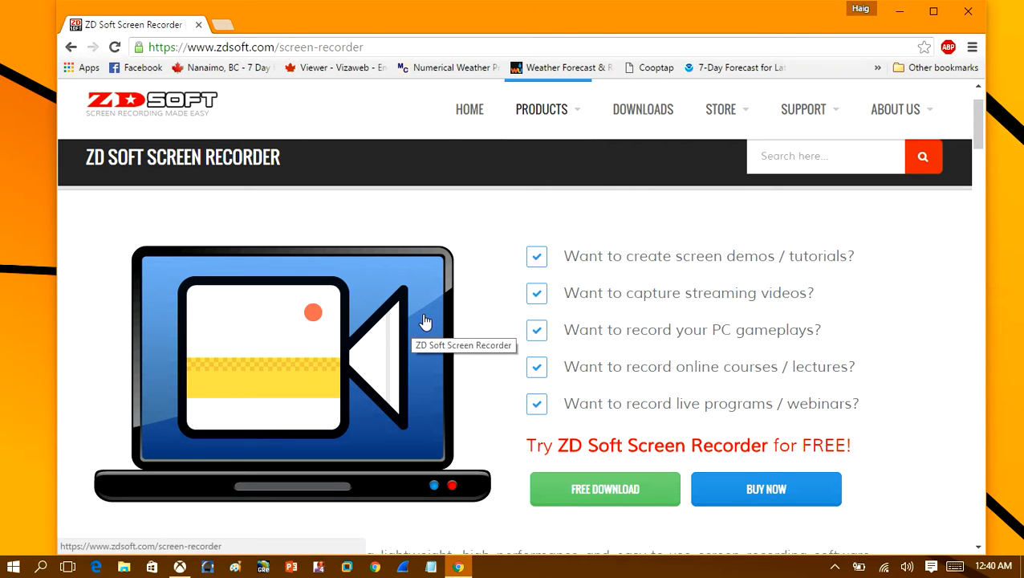
mouse_move(415, 329)
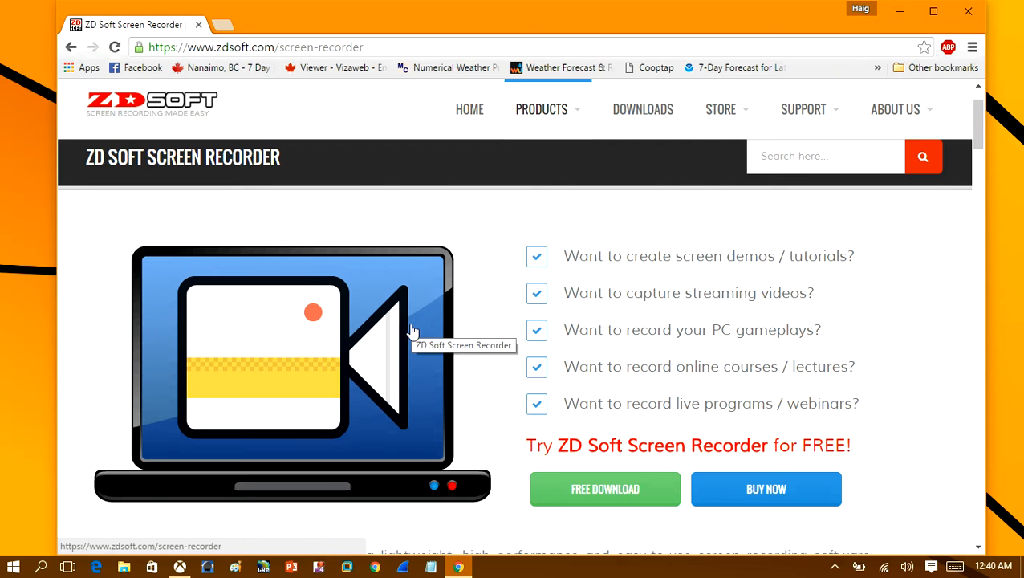
mouse_move(425, 324)
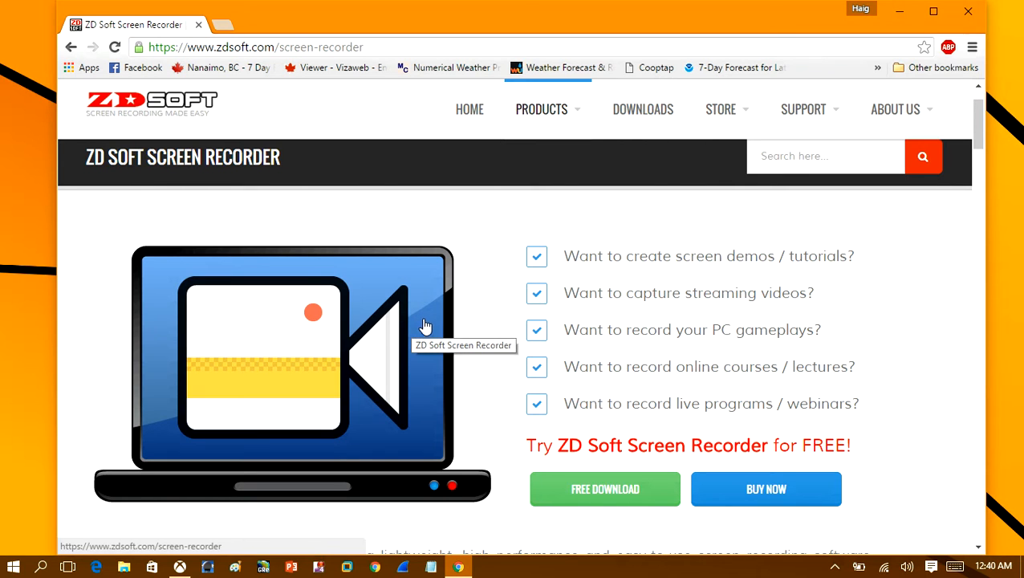
mouse_move(446, 324)
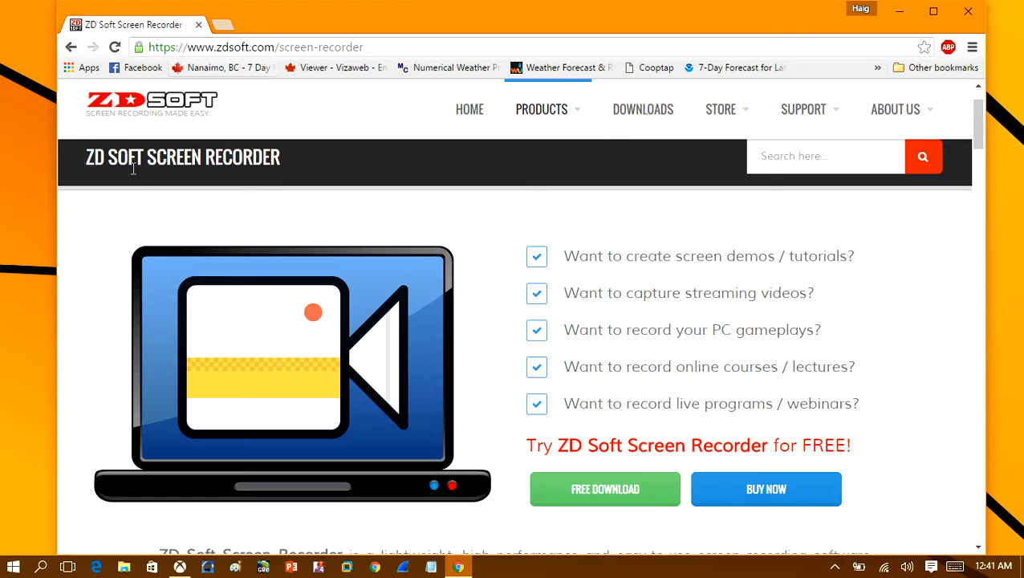
mouse_move(305, 189)
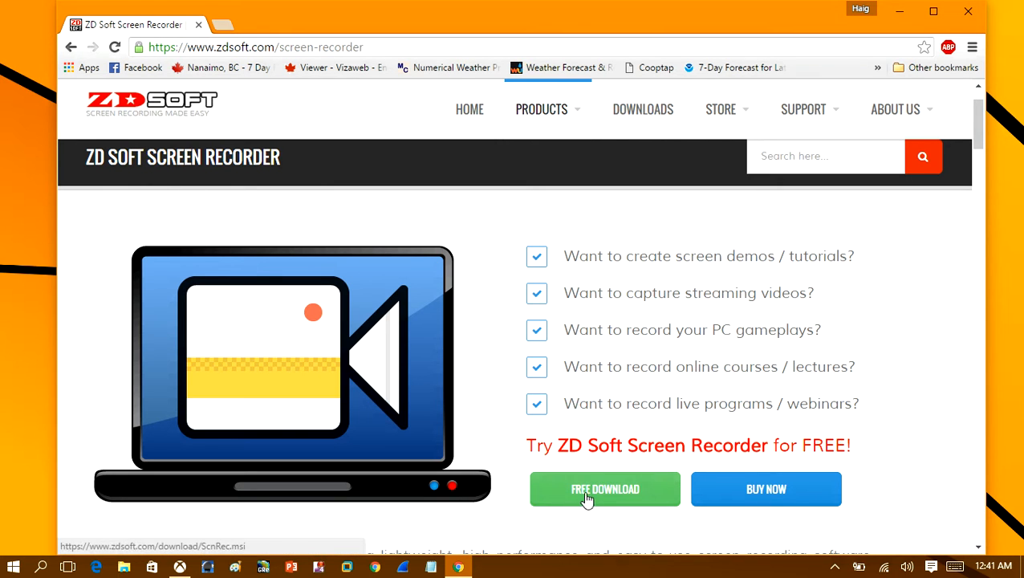
Launch ZD Soft Screen Recorder from the Start menu by searching 'screen'
scroll(down, 3)
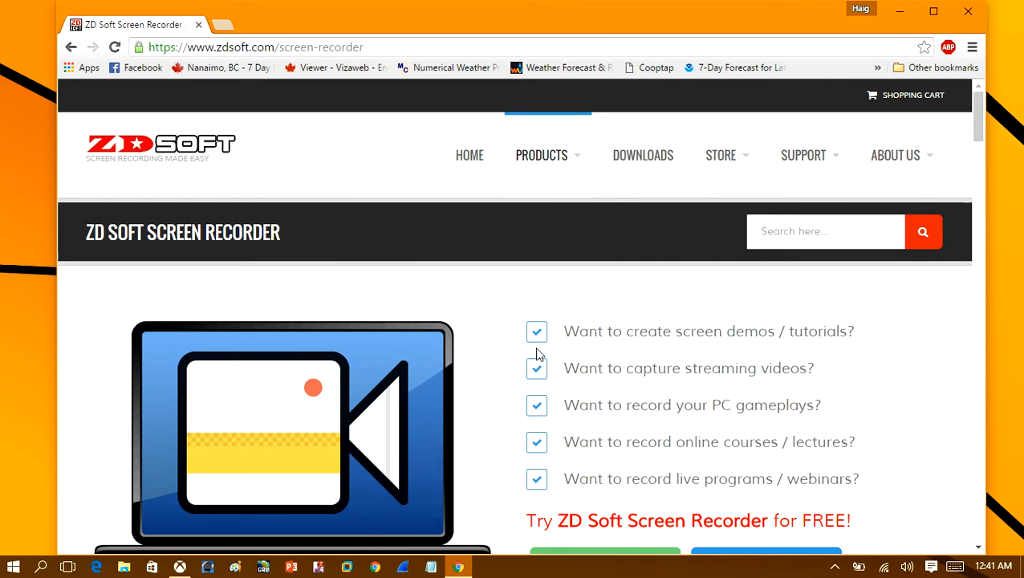
mouse_move(746, 246)
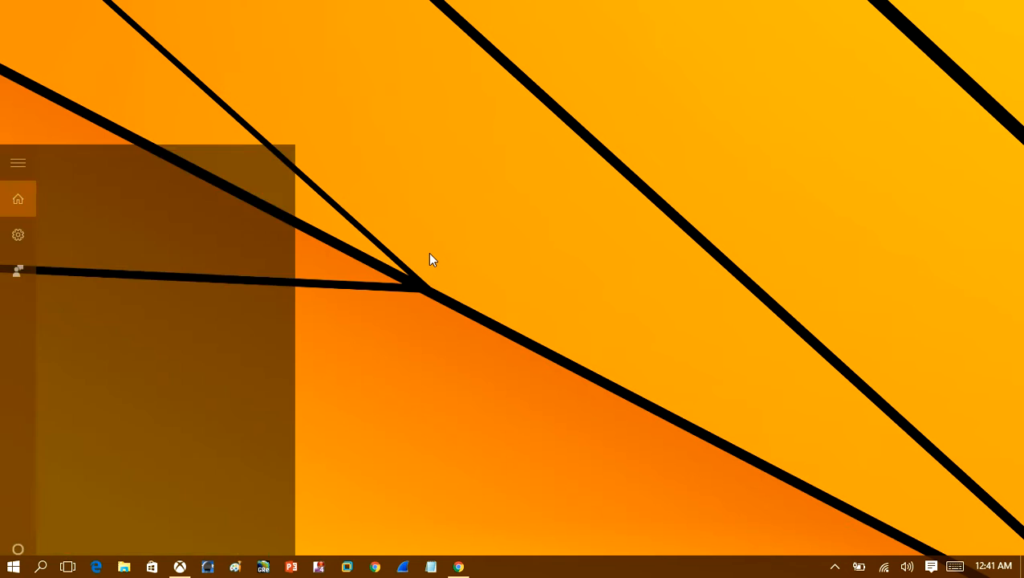
text(screen)
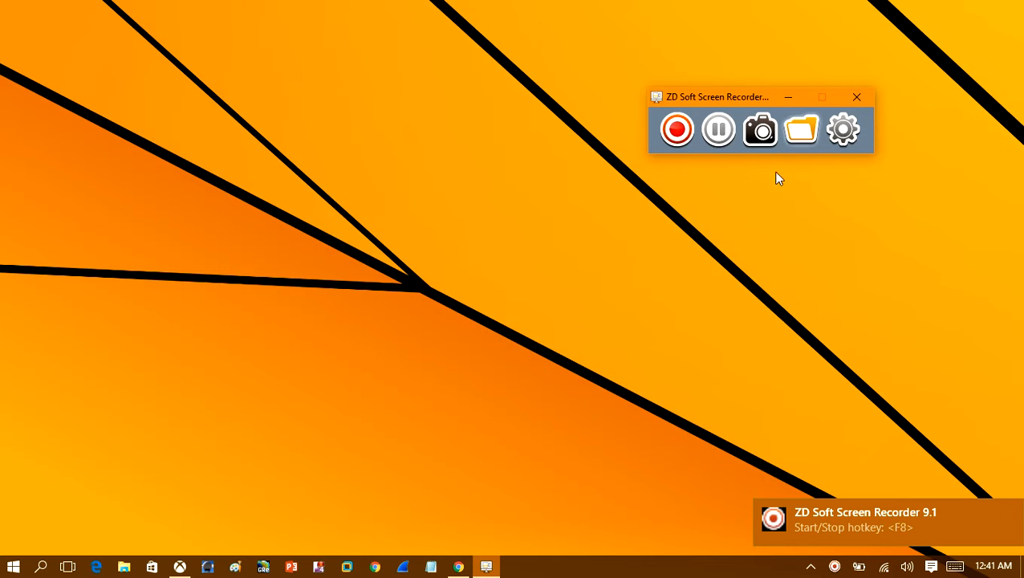
mouse_move(717, 129)
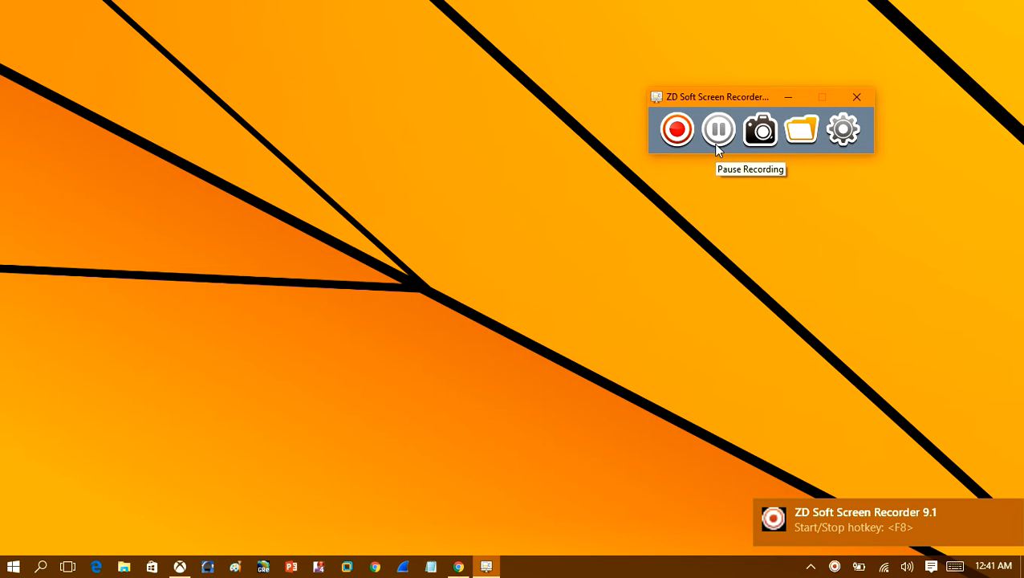
mouse_move(801, 128)
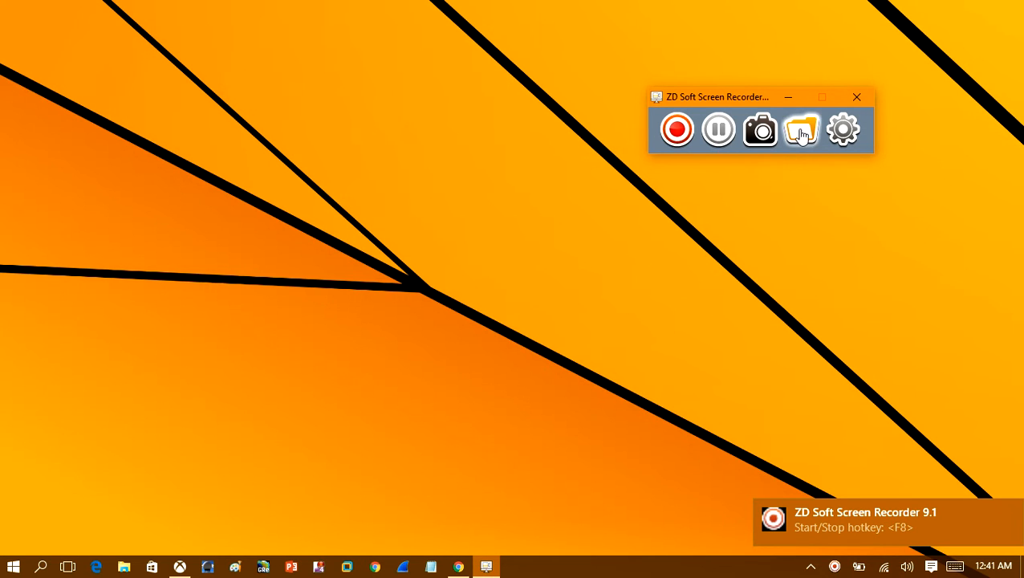
In the recorder settings, choose to capture the entire desktop
click(801, 128)
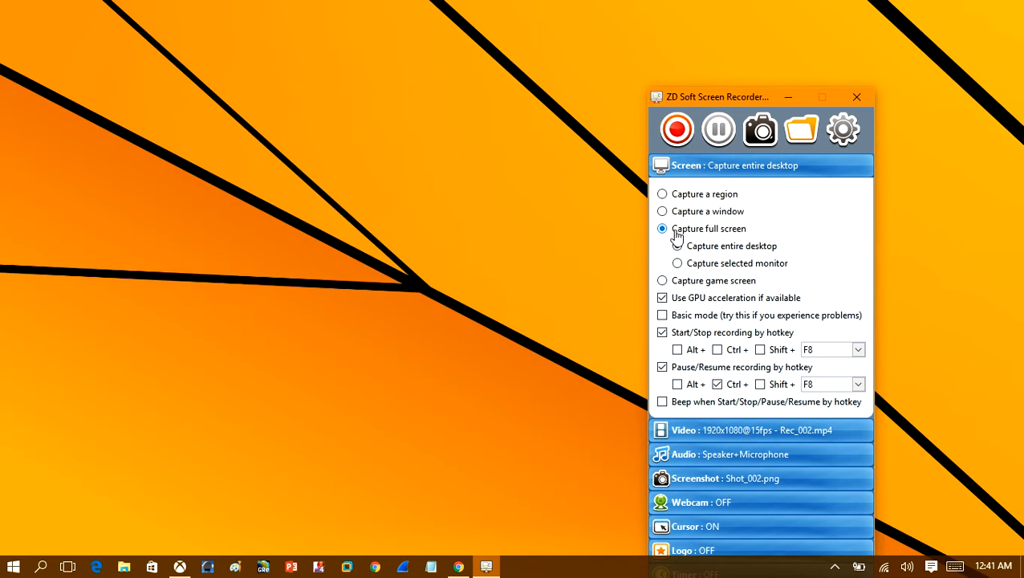
click(678, 246)
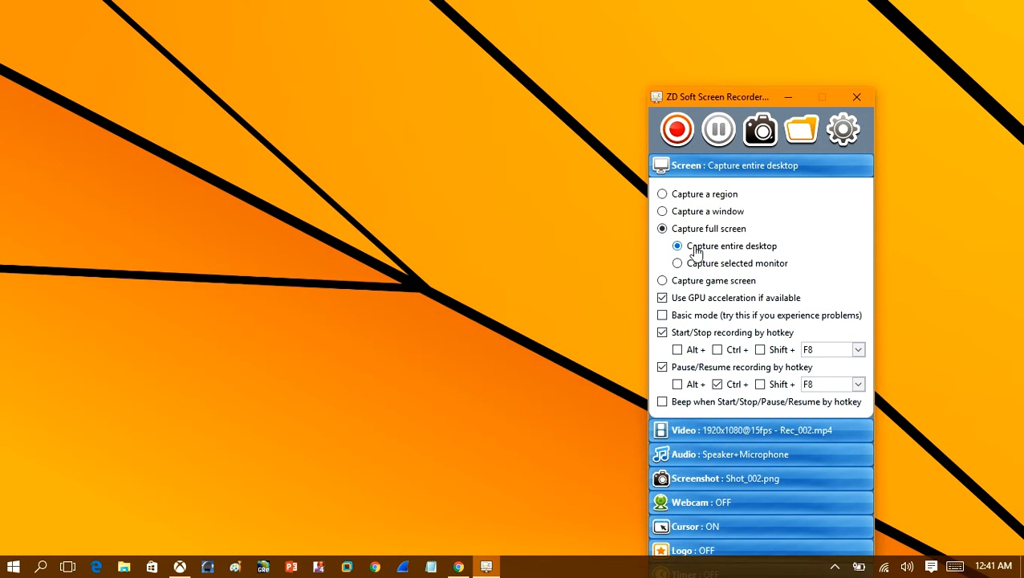
mouse_move(610, 325)
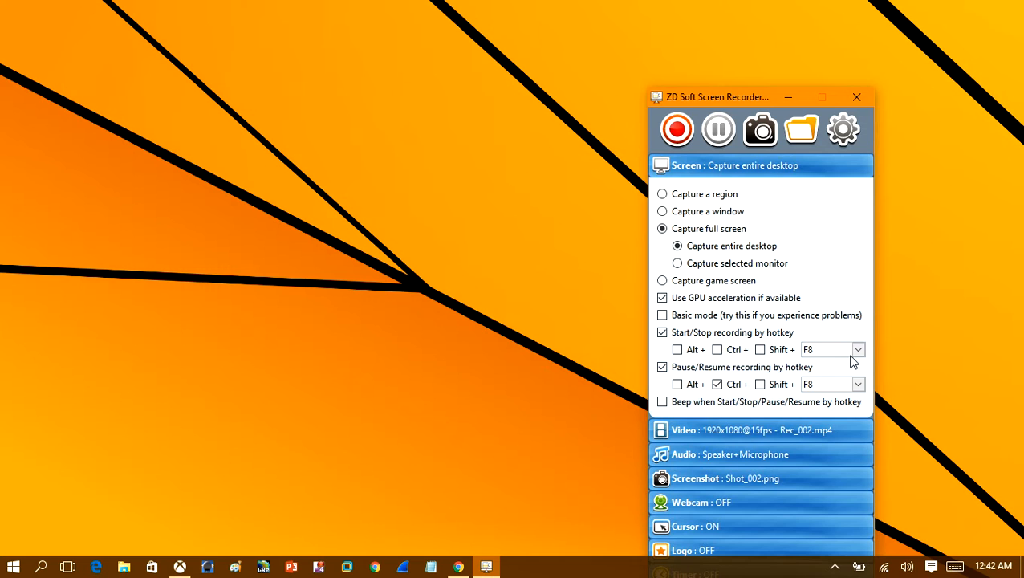
Keep F8 as the start/stop hotkey and assign a separate pause/resume hotkey
click(857, 350)
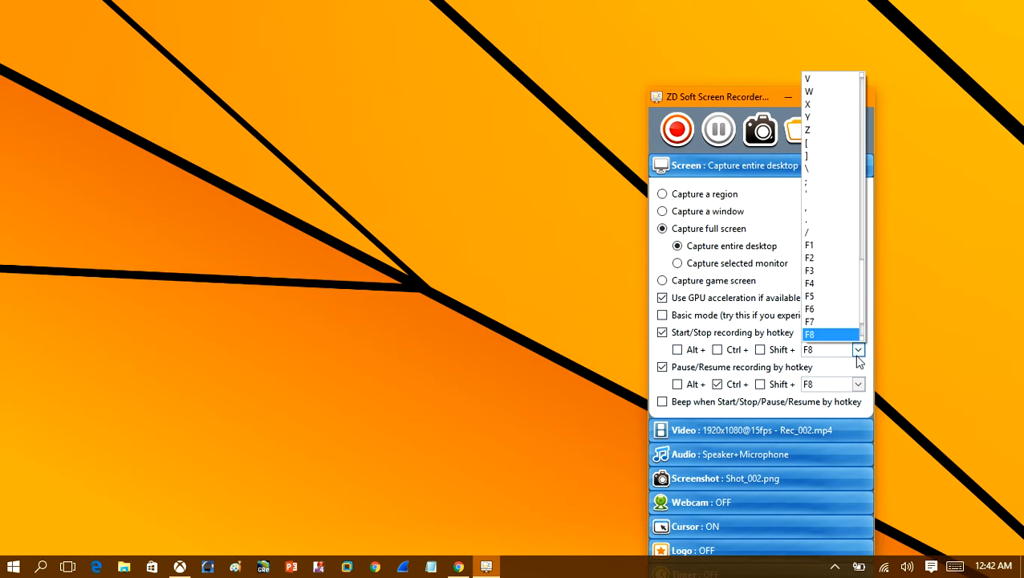
click(809, 334)
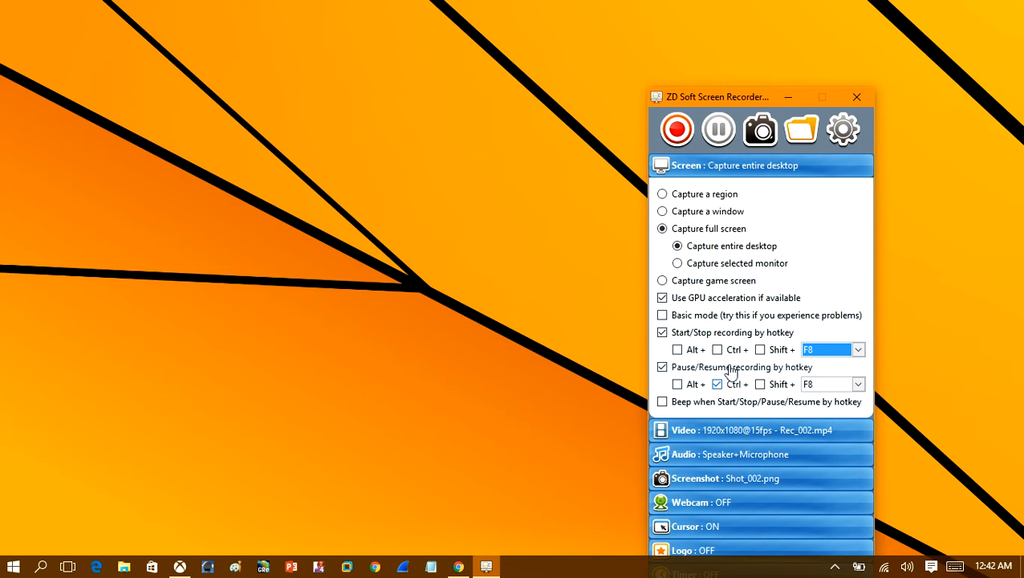
click(857, 350)
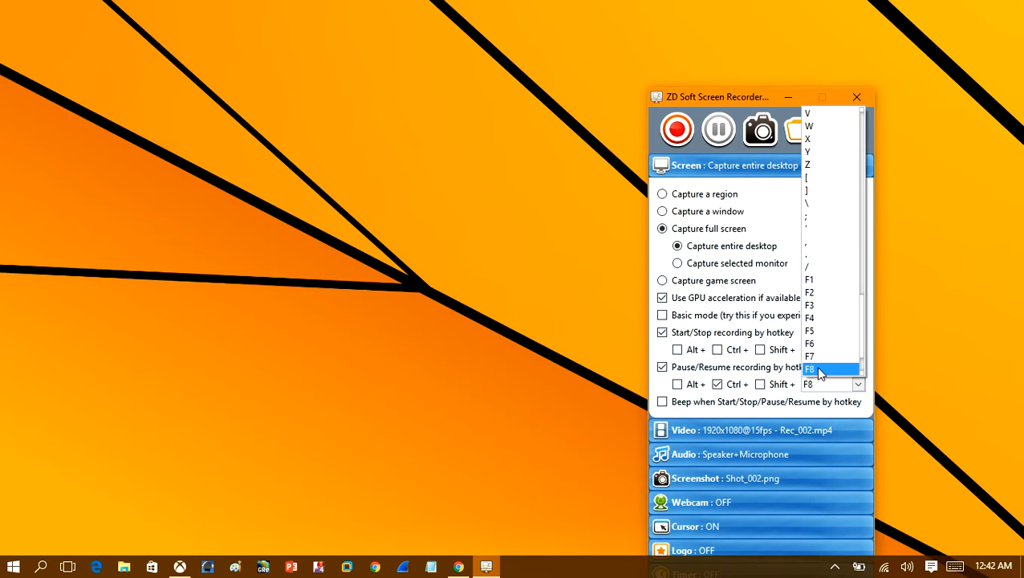
click(809, 368)
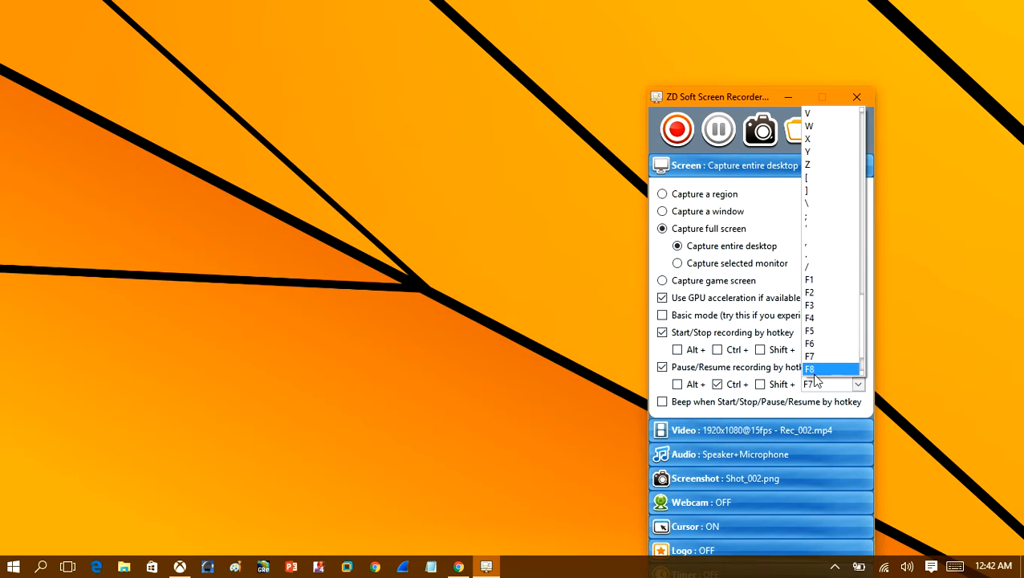
click(809, 367)
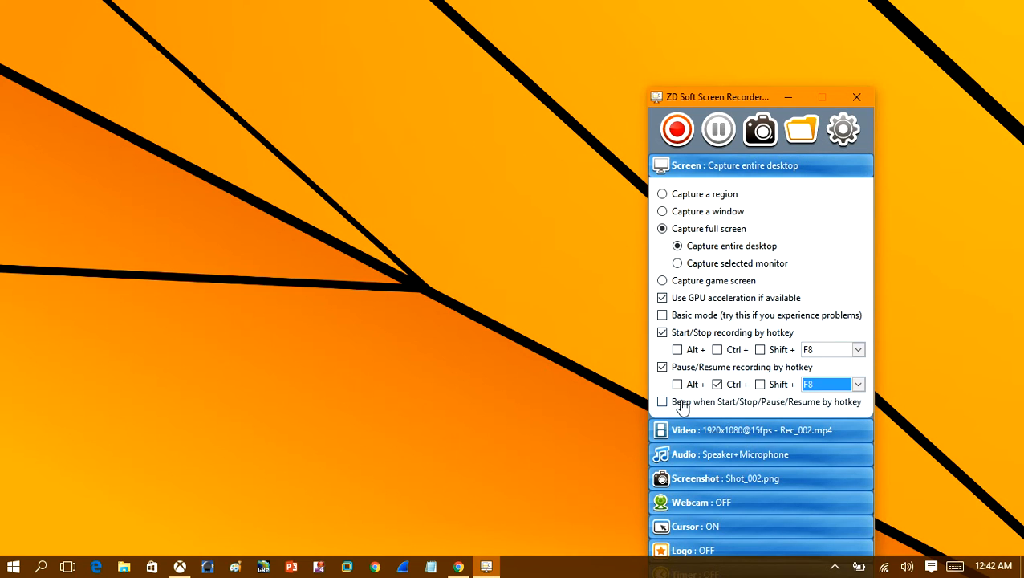
mouse_move(755, 408)
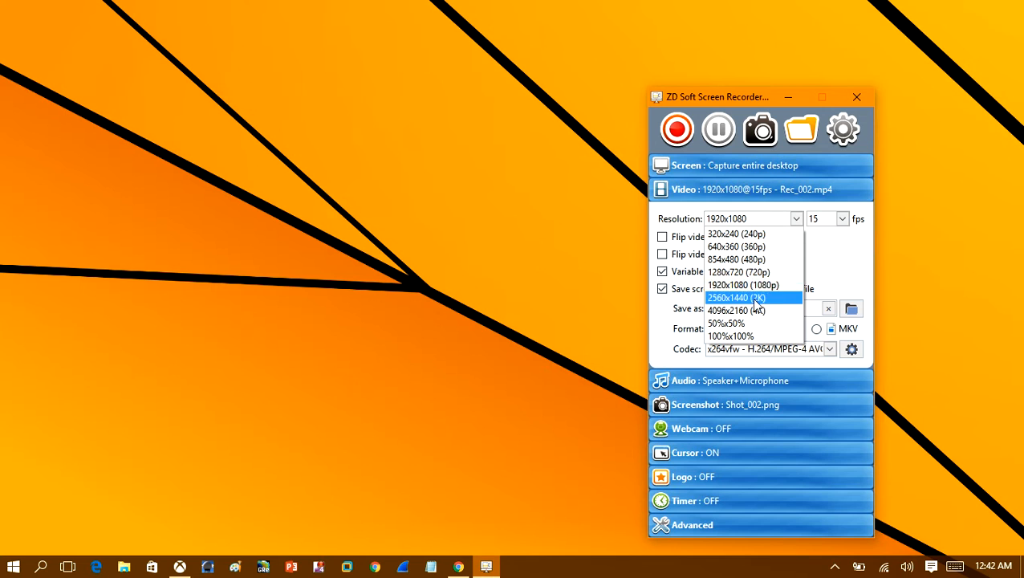
mouse_move(755, 285)
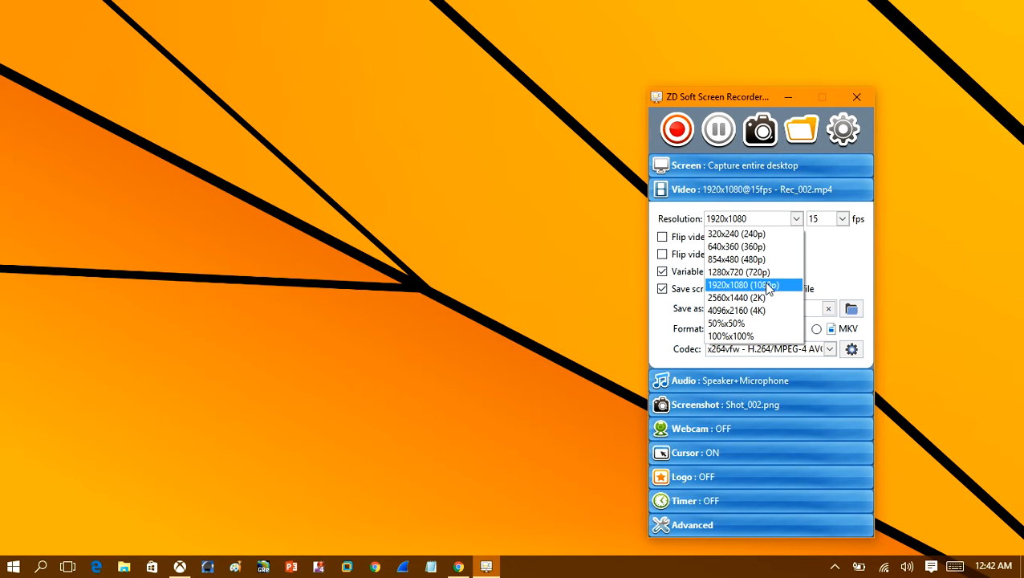
mouse_move(738, 273)
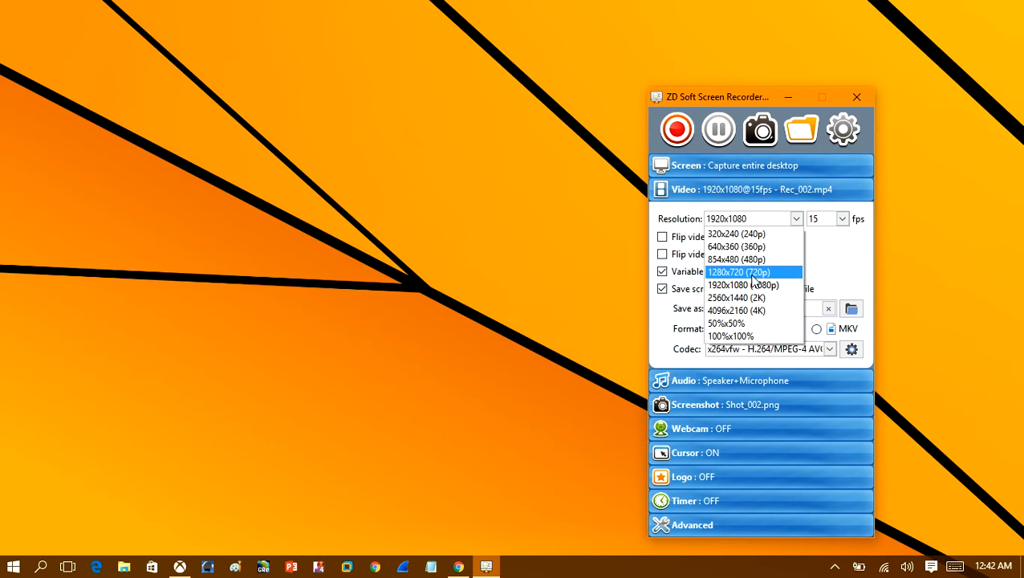
mouse_move(753, 297)
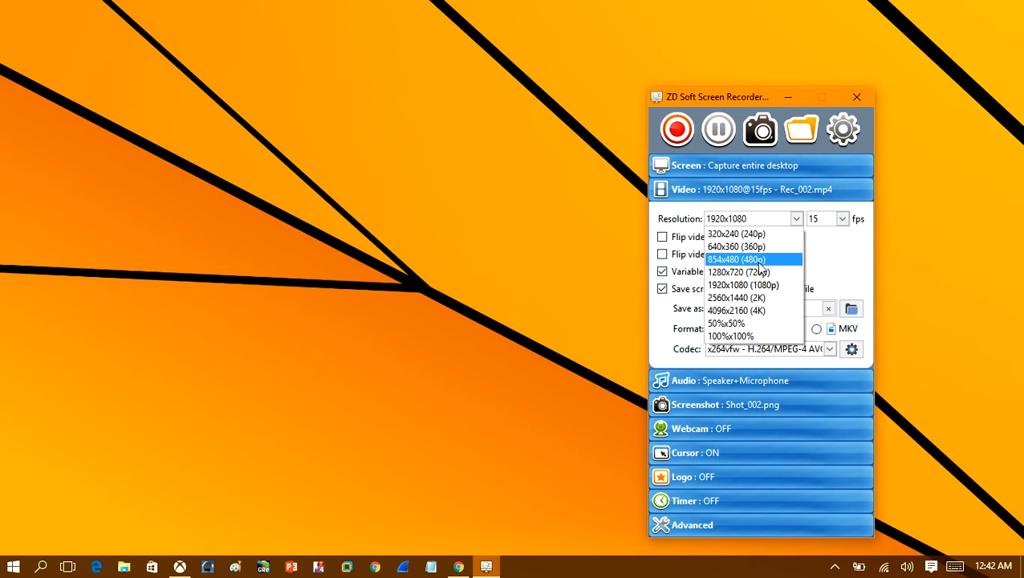
mouse_move(790, 292)
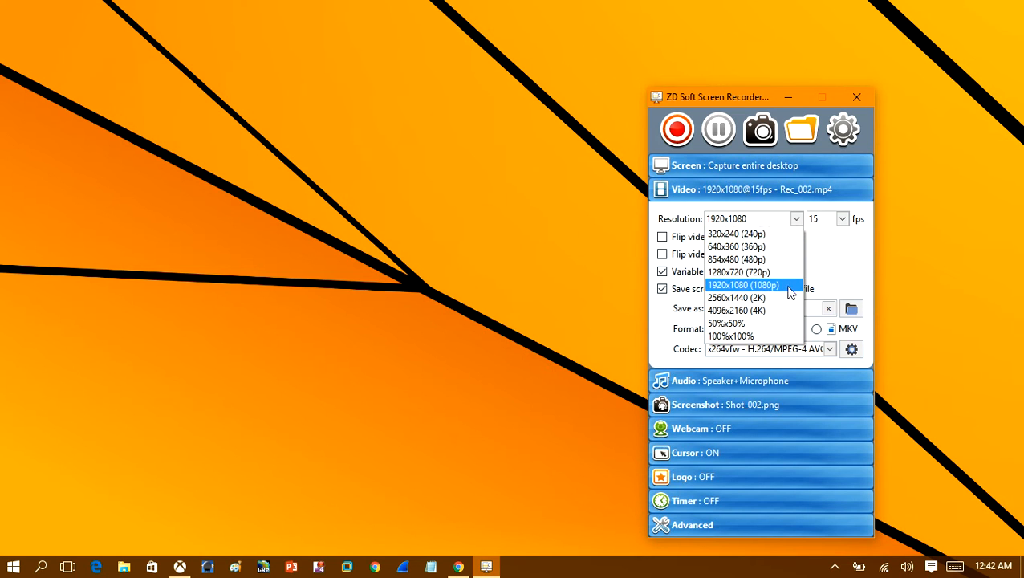
Record video at 1920x1080 and 20 fps as MP4 with the x264vfw H.264 codec
click(742, 285)
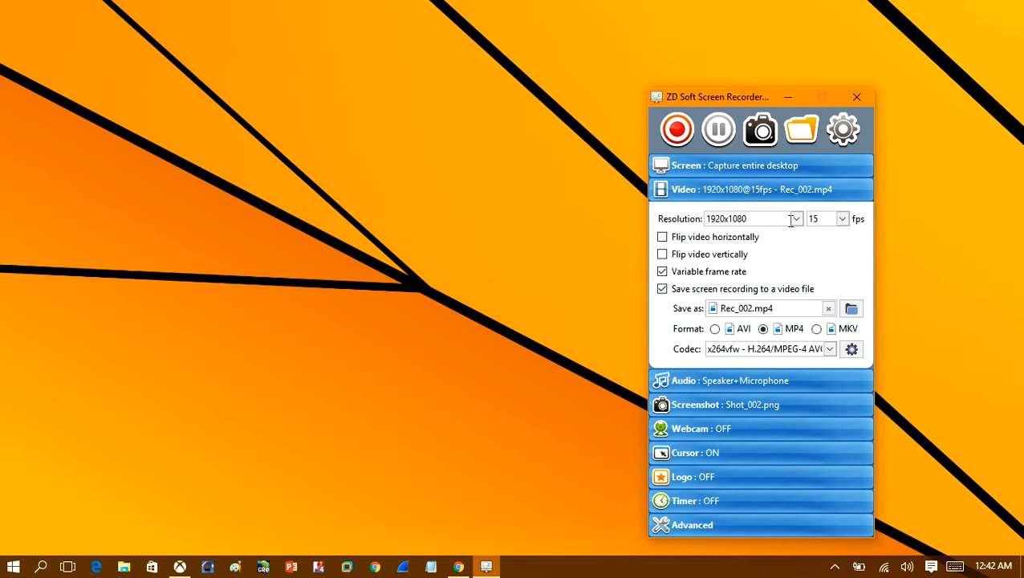
click(841, 218)
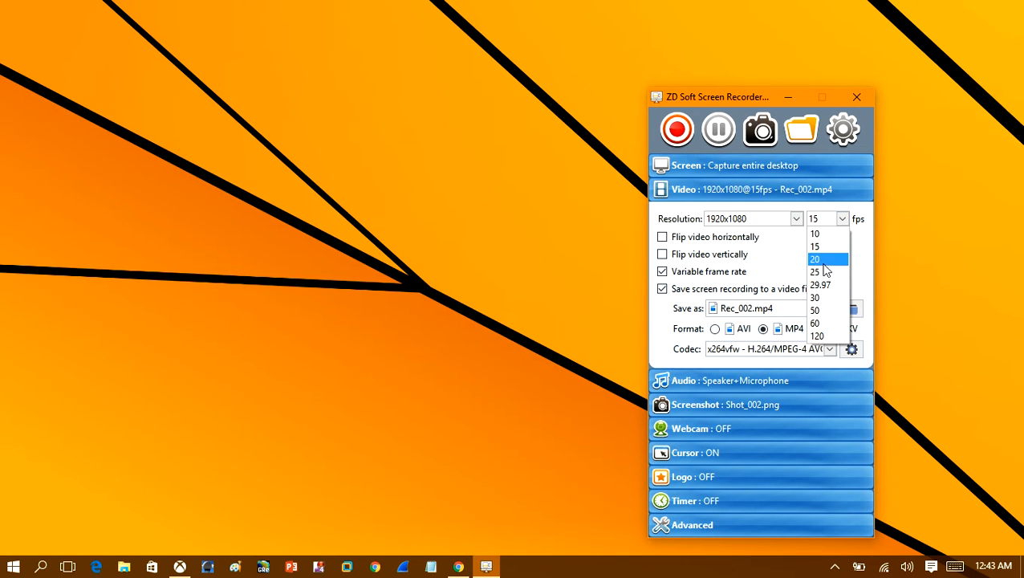
click(815, 259)
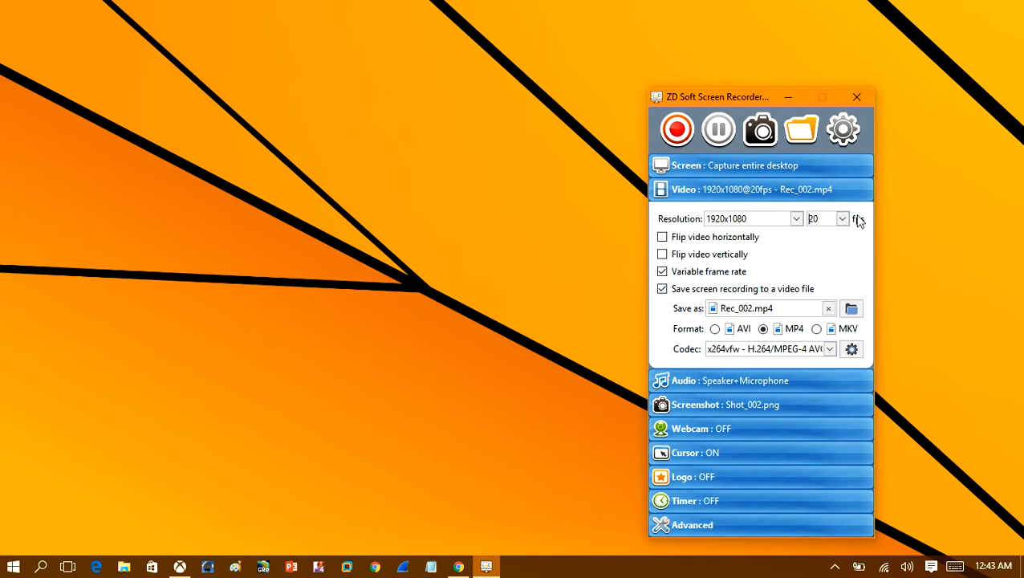
mouse_move(912, 225)
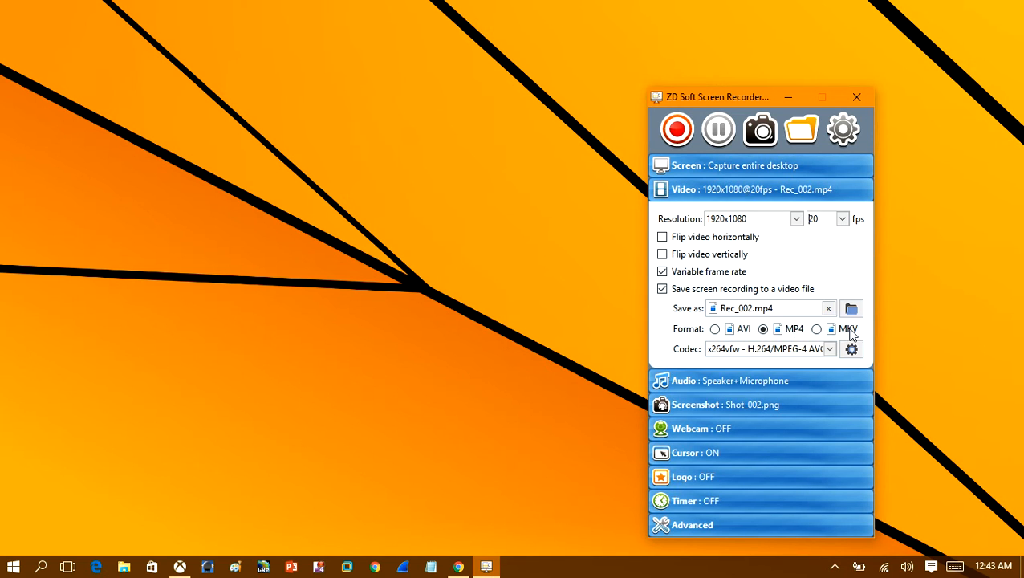
click(828, 348)
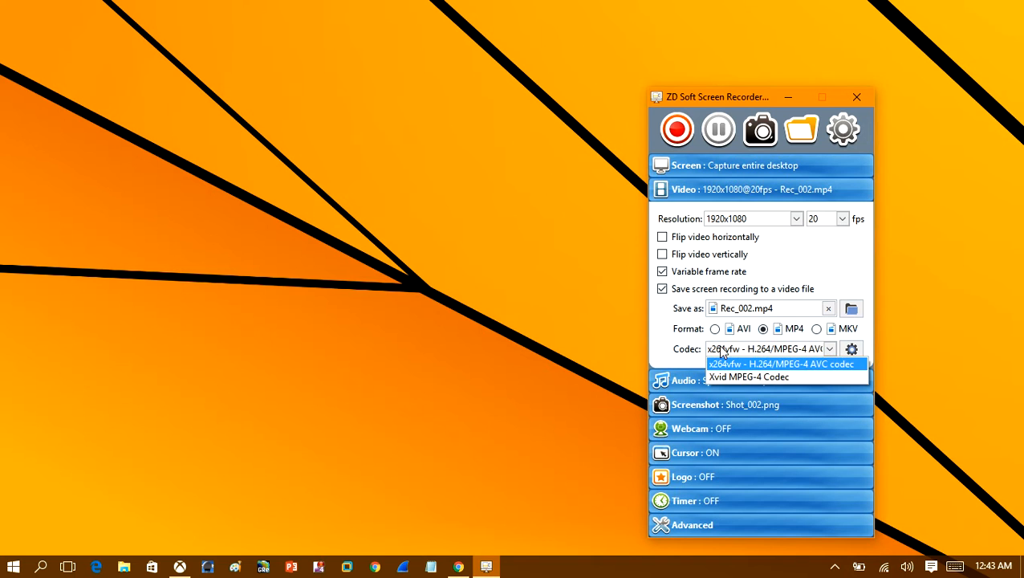
click(780, 362)
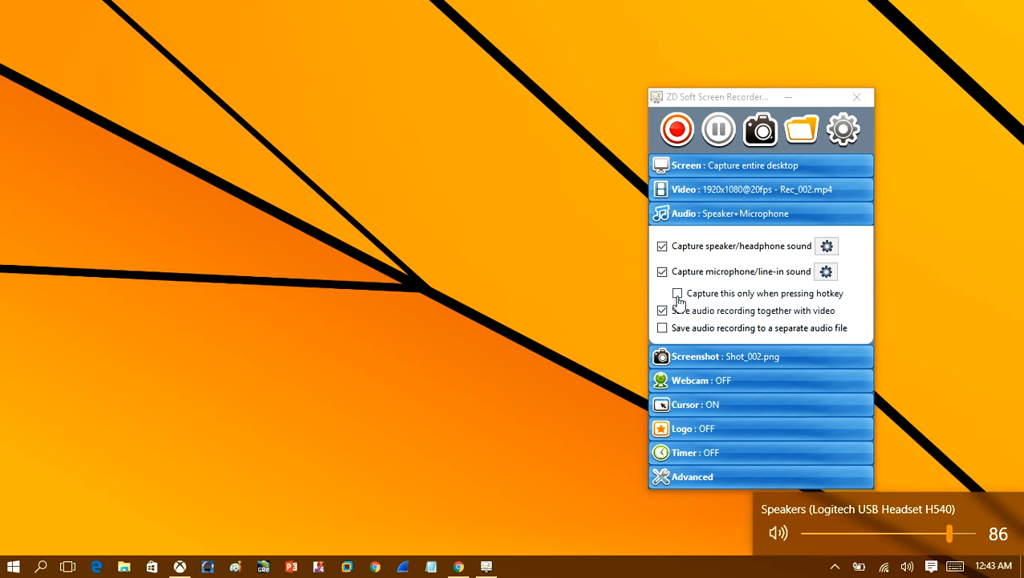
click(662, 271)
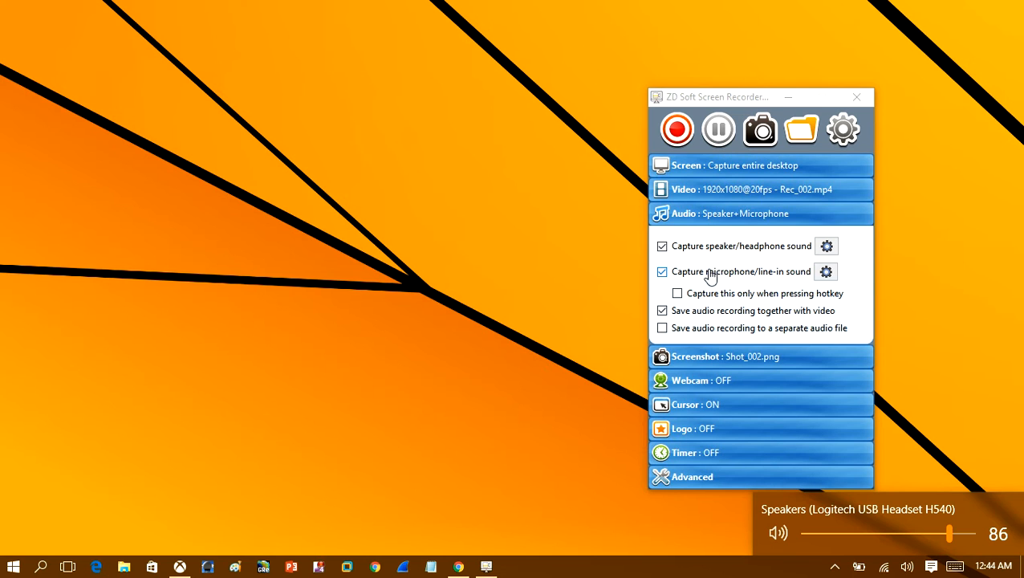
mouse_move(642, 289)
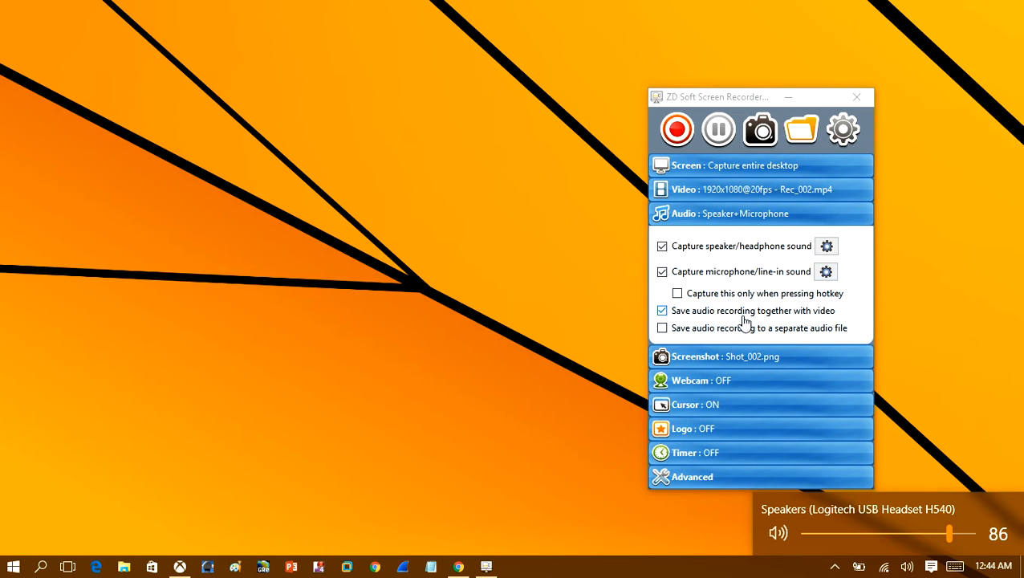
mouse_move(832, 324)
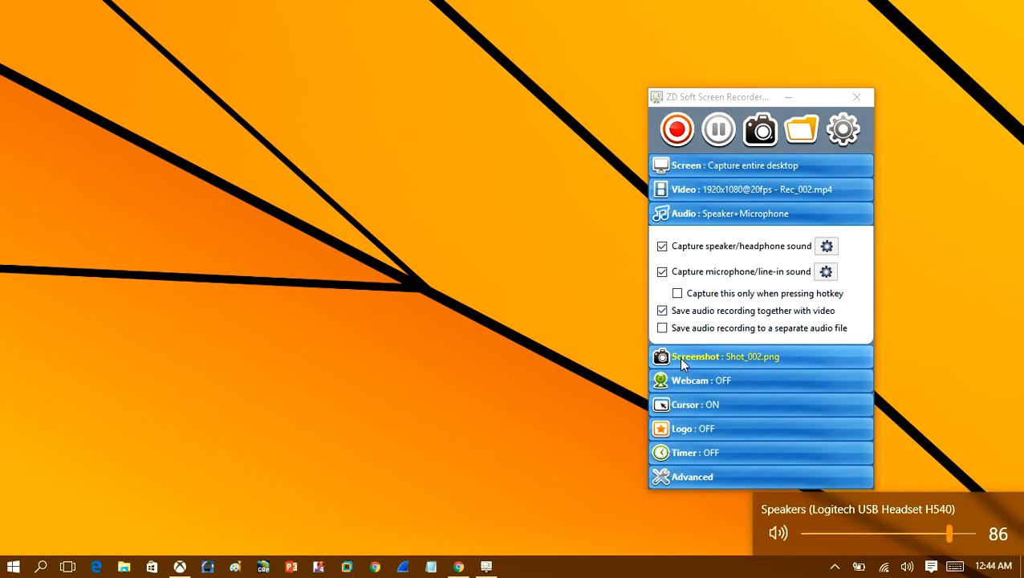
mouse_move(565, 460)
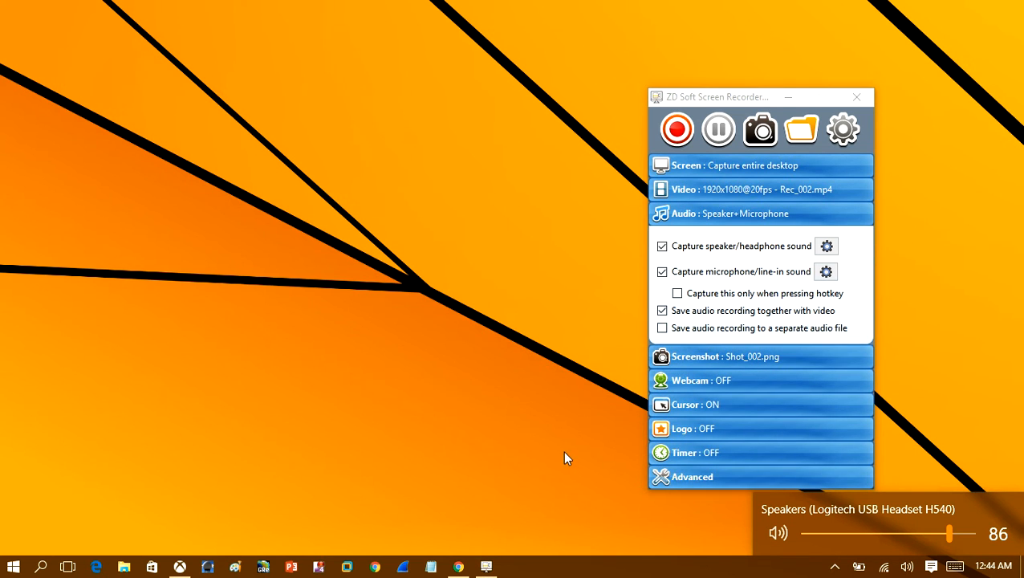
mouse_move(540, 456)
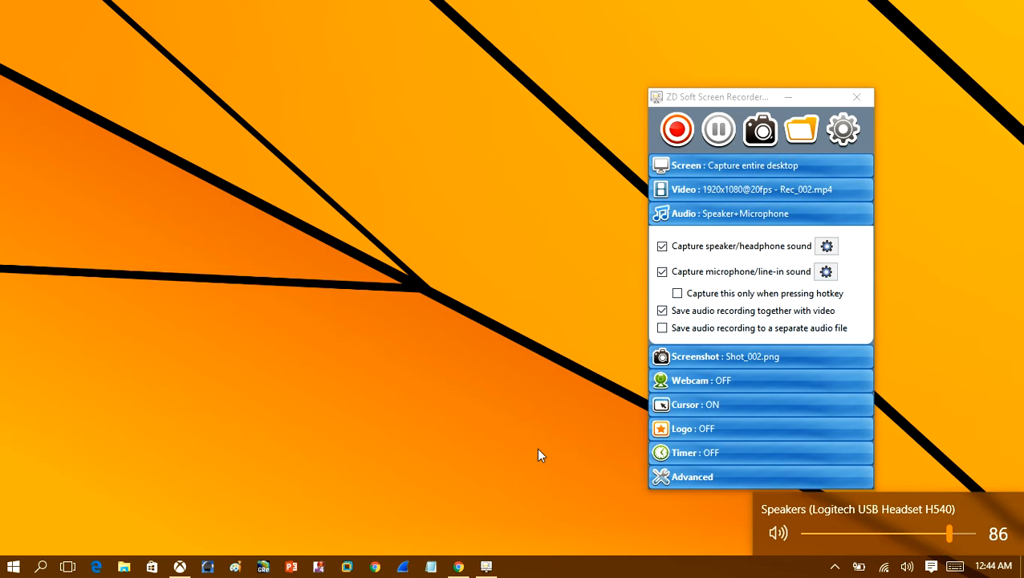
Go to the Xbox app's settings and show the Game DVR section
click(180, 567)
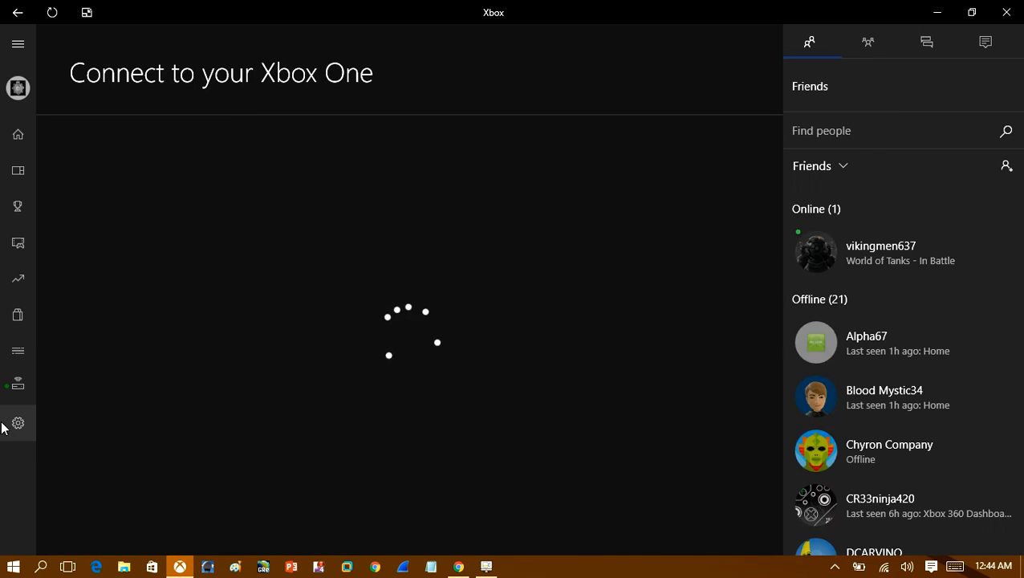
click(18, 424)
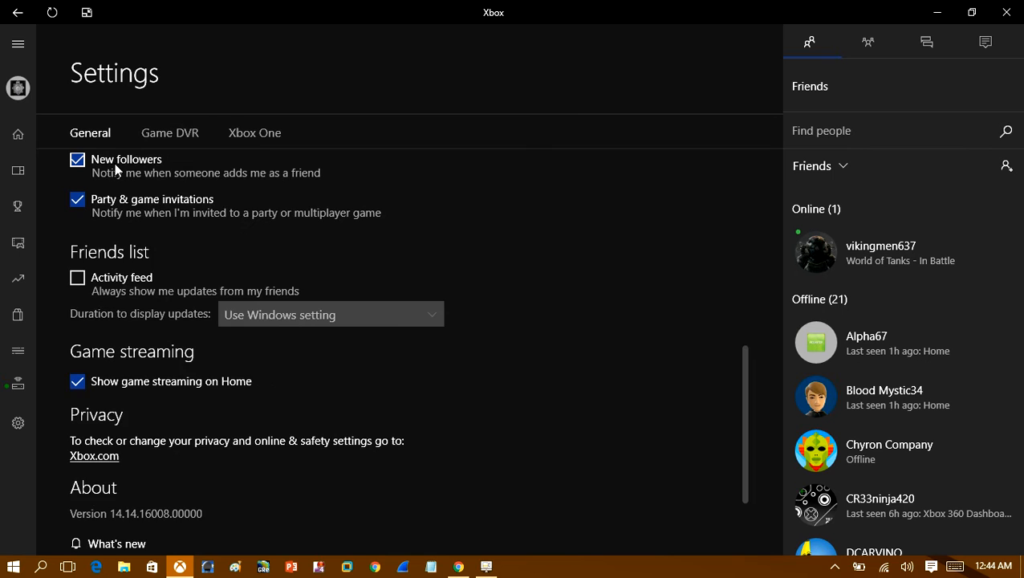
scroll(down, 3)
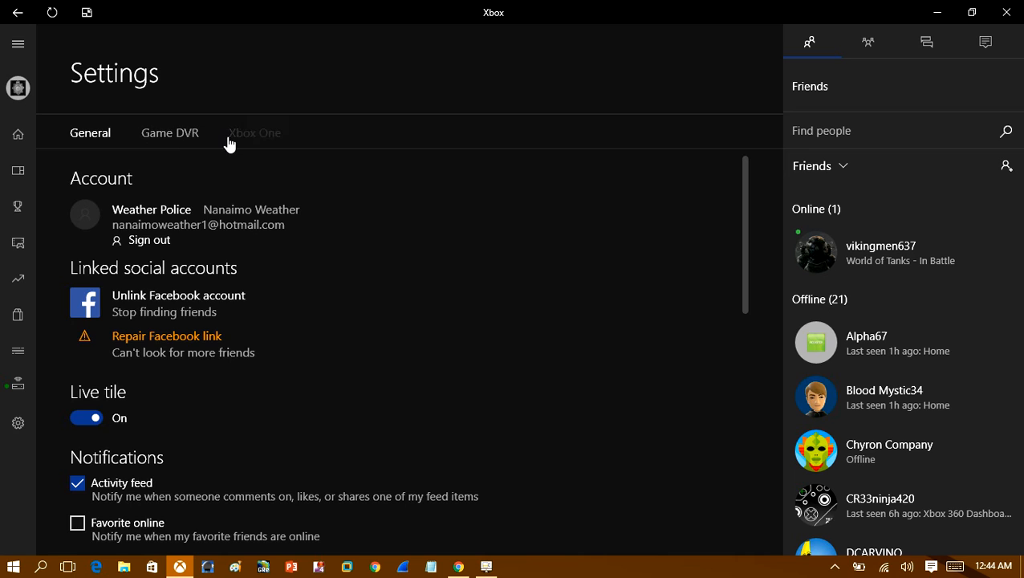
click(171, 131)
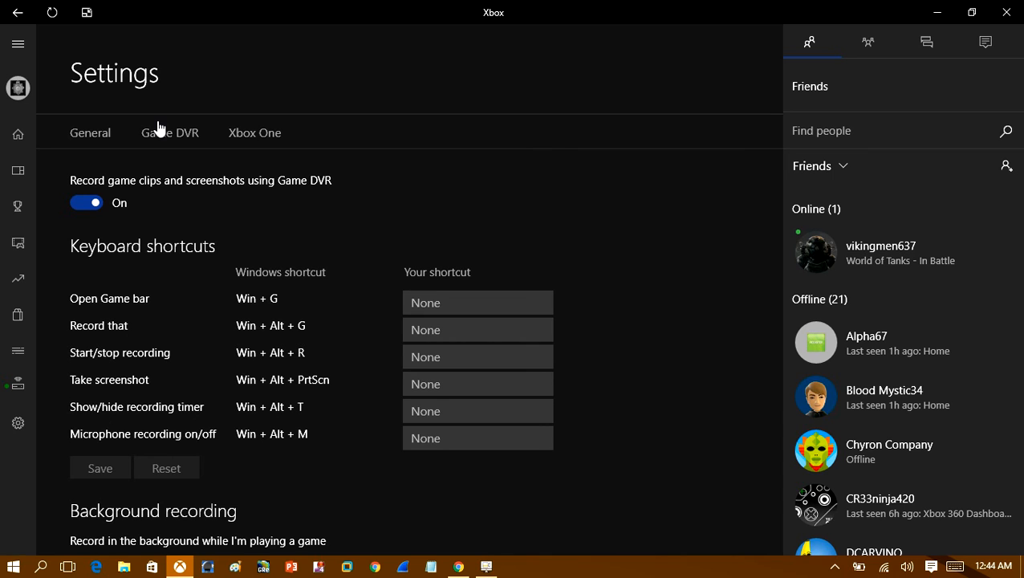
click(171, 131)
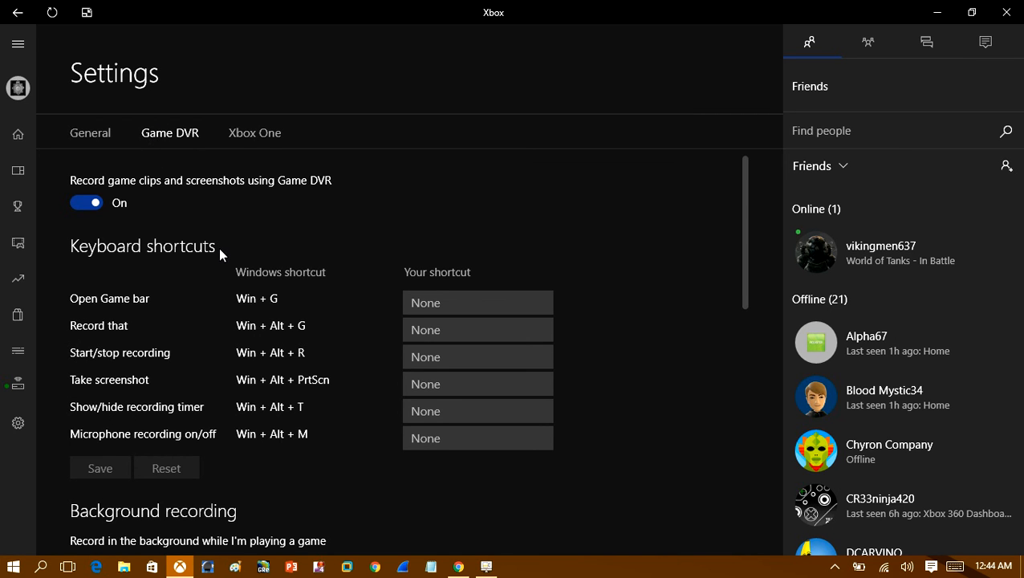
Review the Game DVR recording options and the audio quality rates without changing them
scroll(down, 3)
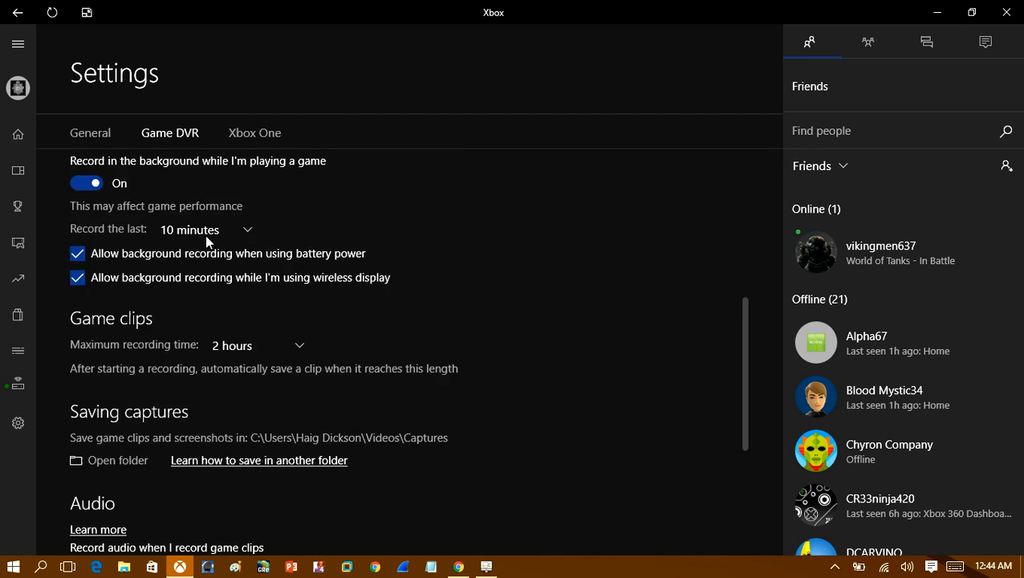
scroll(down, 3)
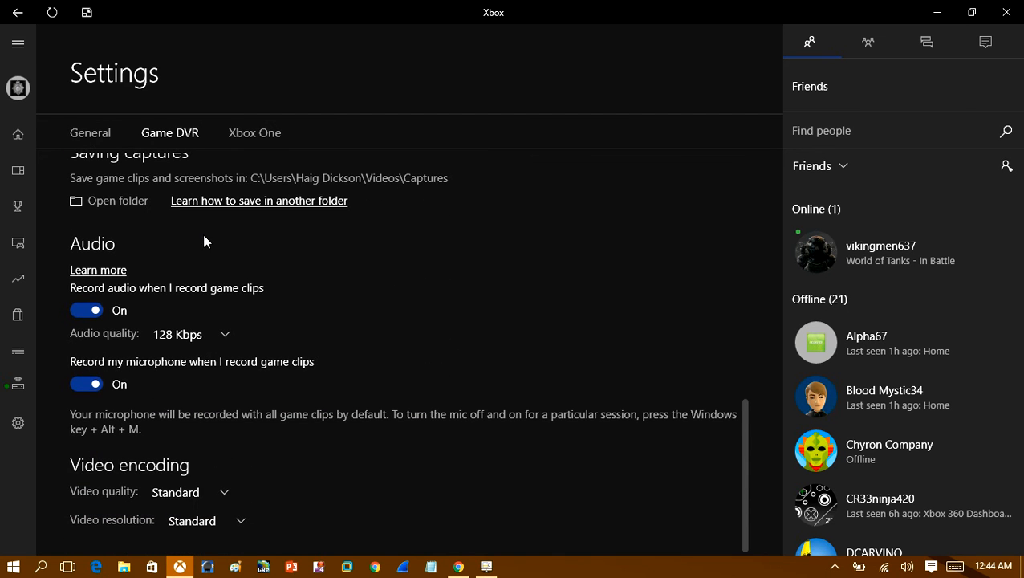
mouse_move(136, 414)
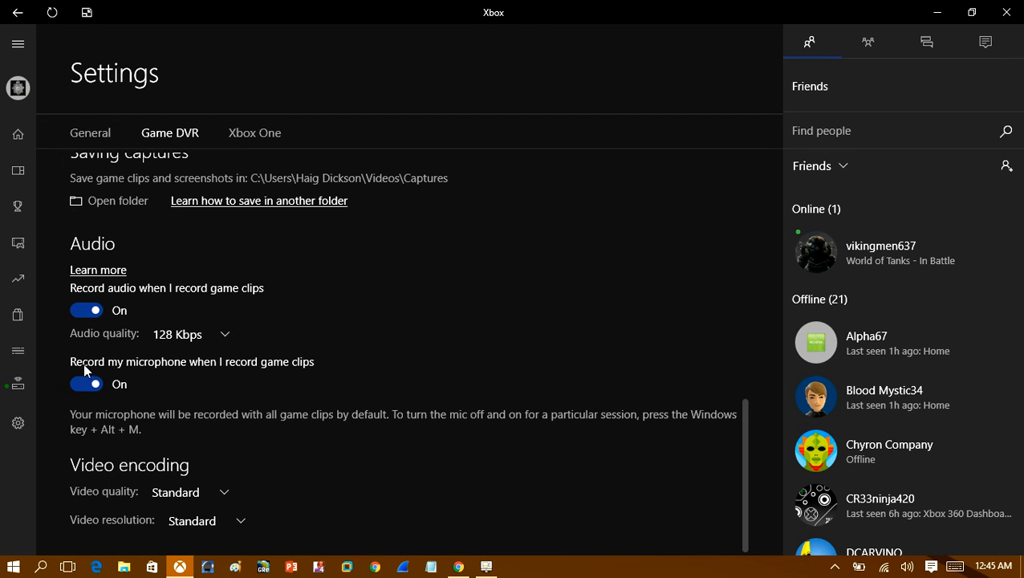
mouse_move(202, 379)
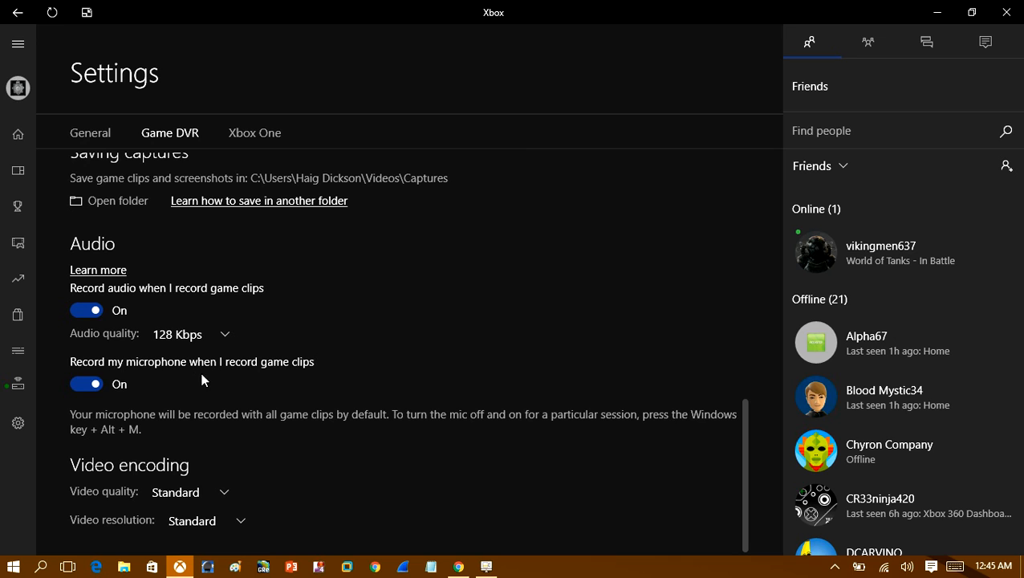
mouse_move(163, 350)
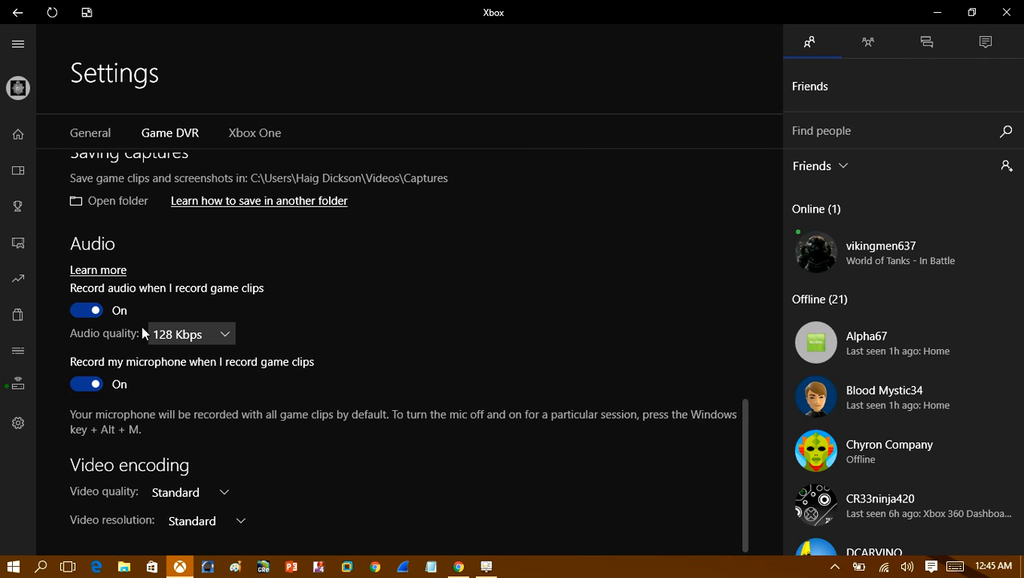
click(190, 332)
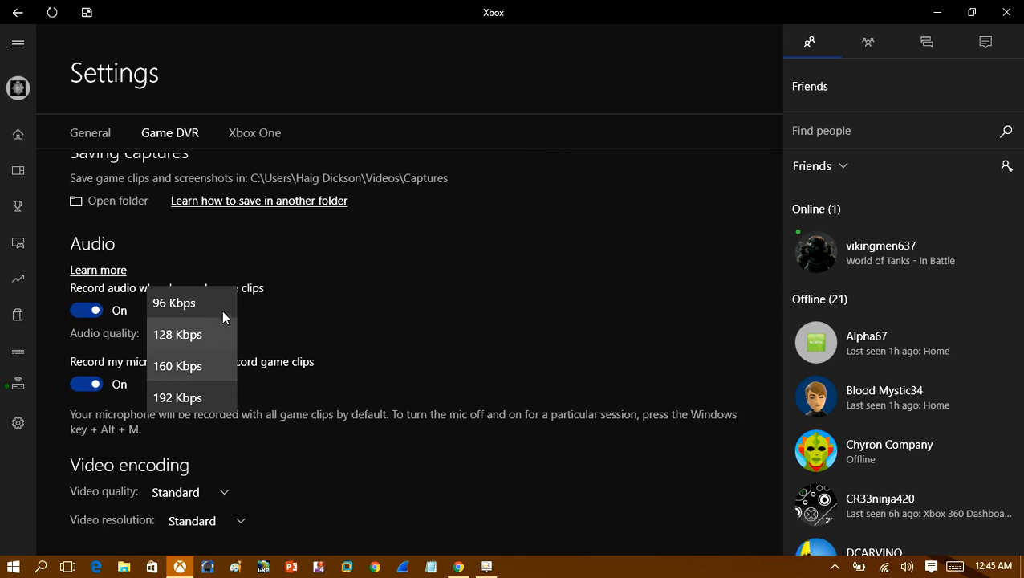
click(174, 302)
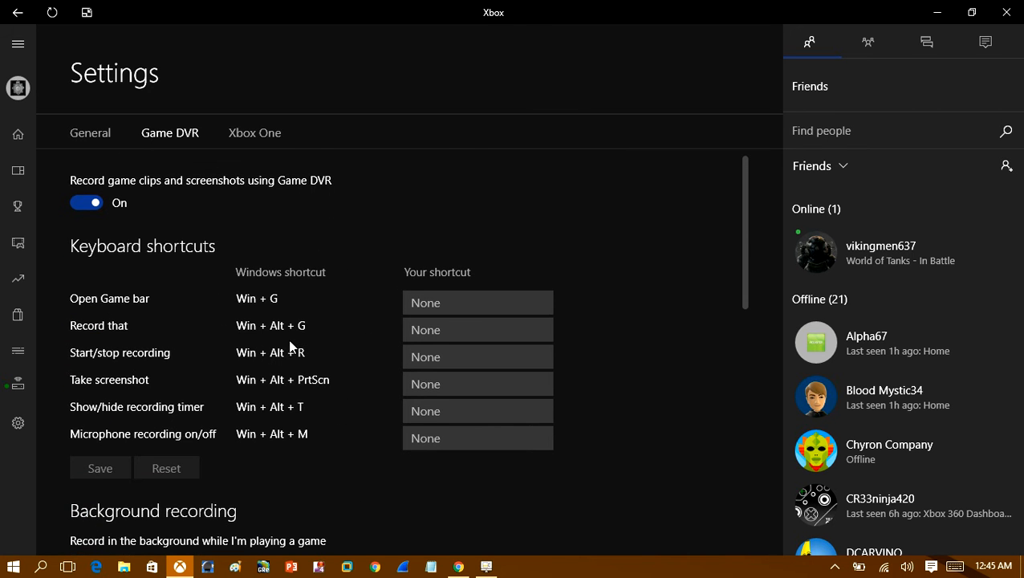
mouse_move(64, 421)
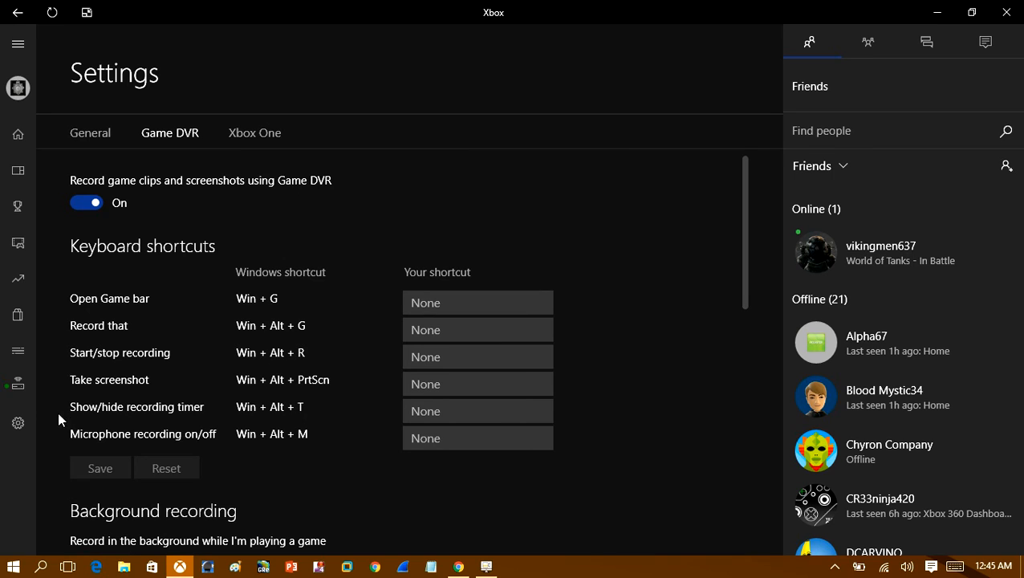
mouse_move(18, 384)
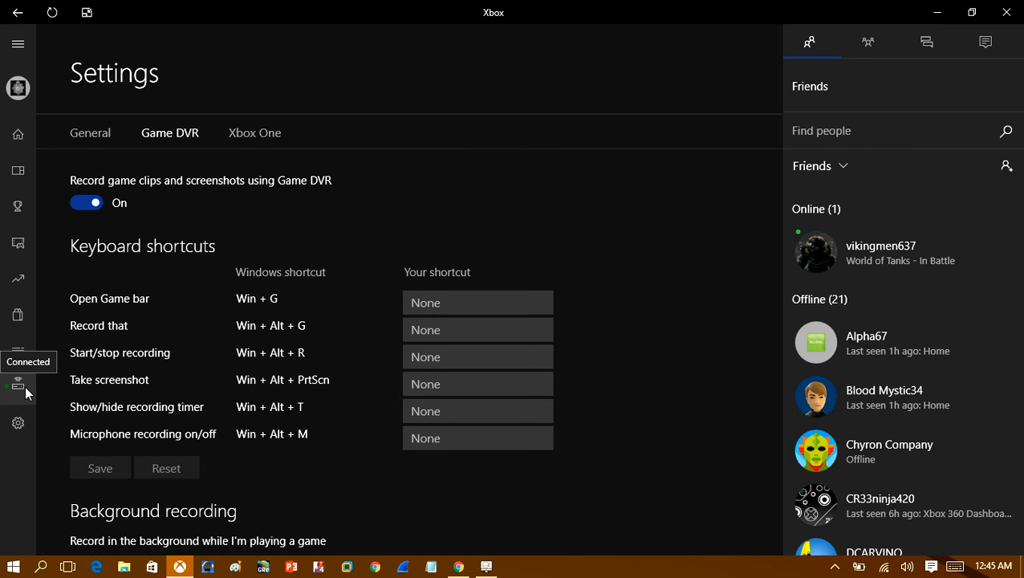
mouse_move(26, 424)
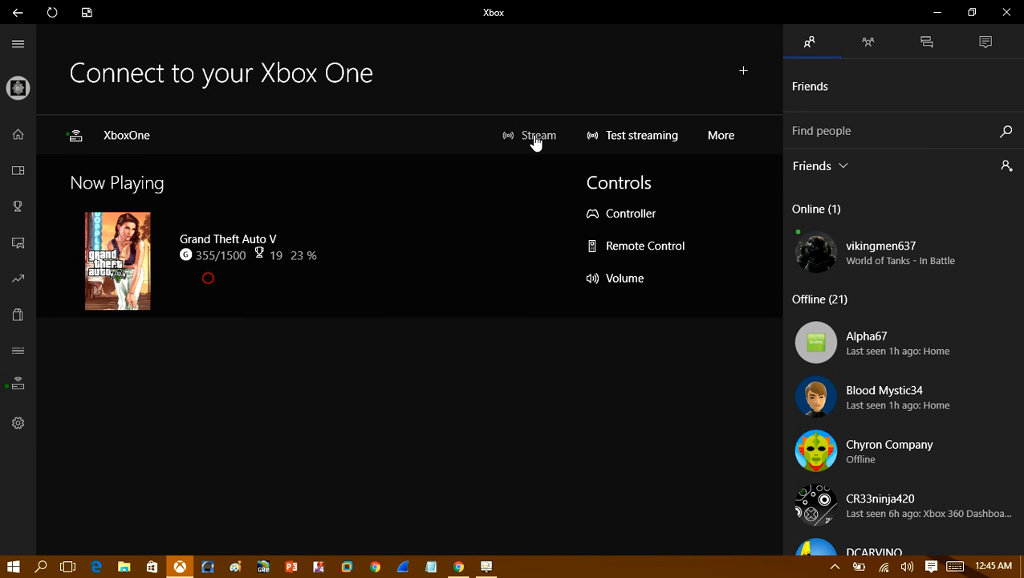
Stream Grand Theft Auto V from the Xbox One to the PC without a controller attached
click(537, 135)
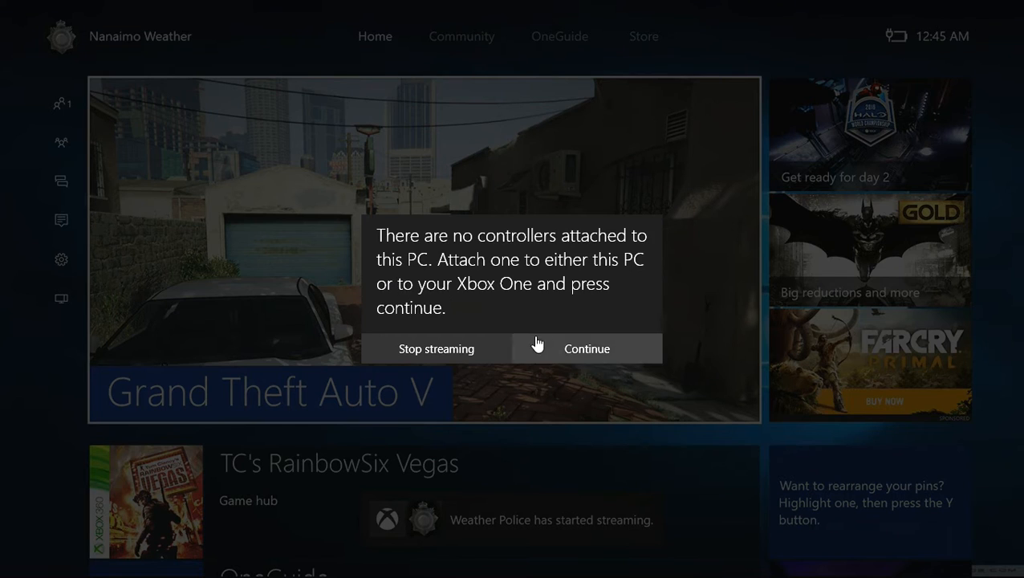
click(587, 349)
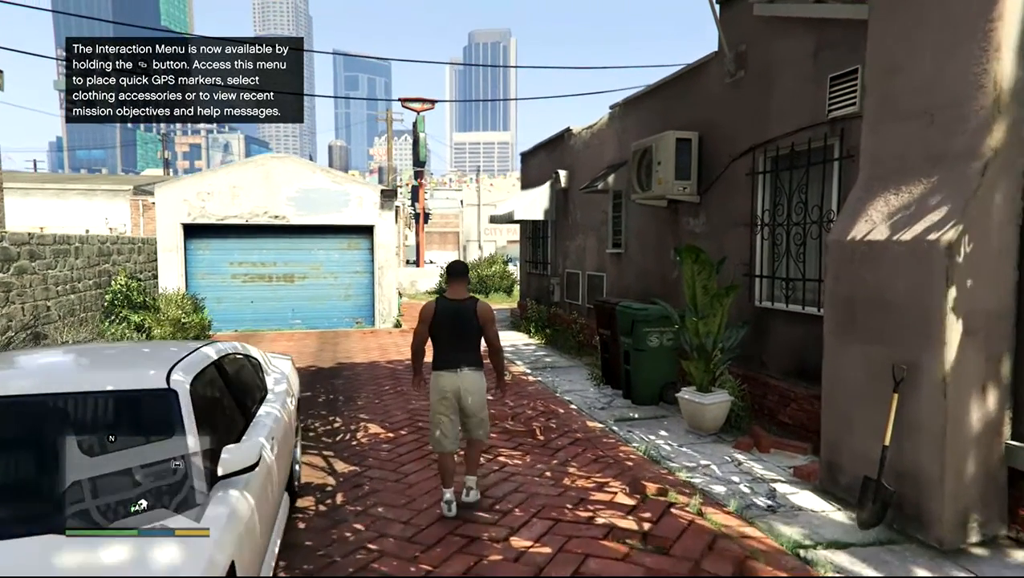
key(w)
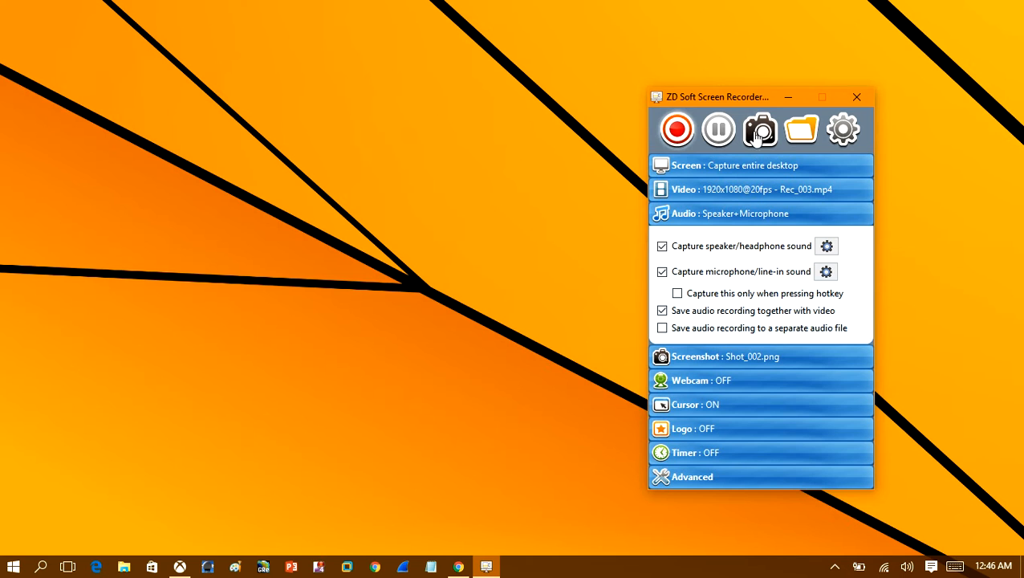
mouse_move(803, 131)
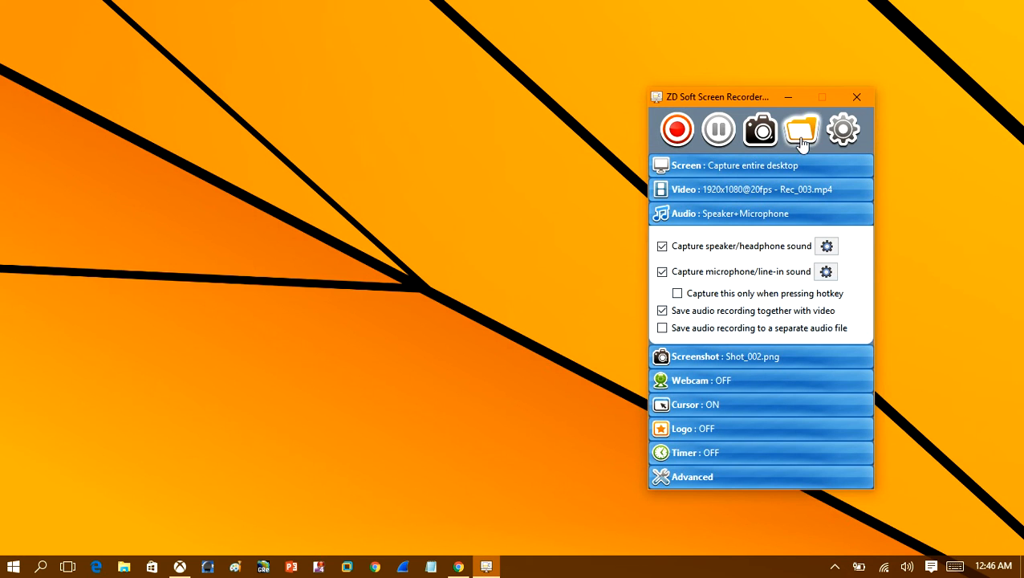
Play Rec_003.mp4 from the Recordings folder in Movies & TV
click(801, 128)
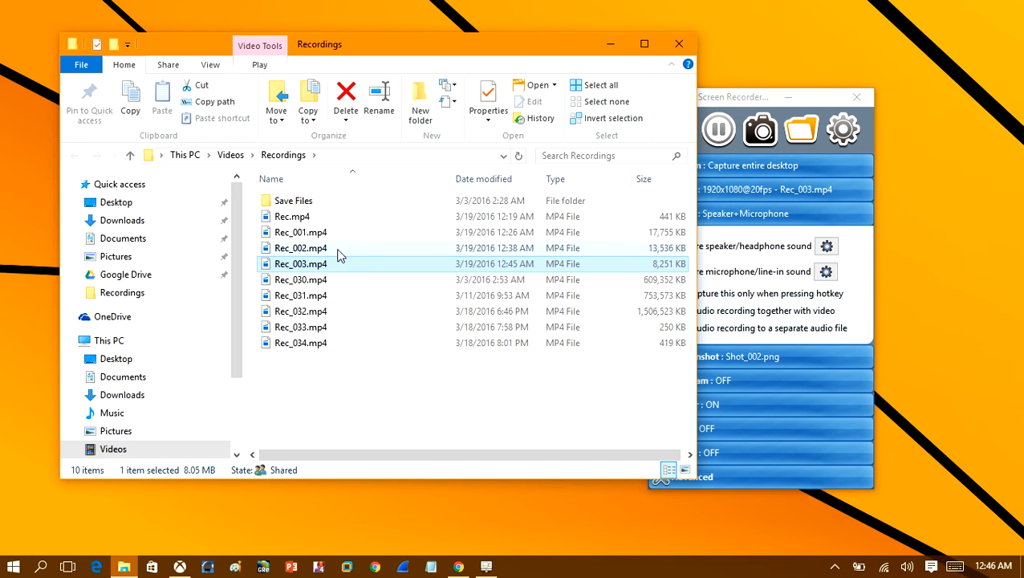
mouse_move(308, 270)
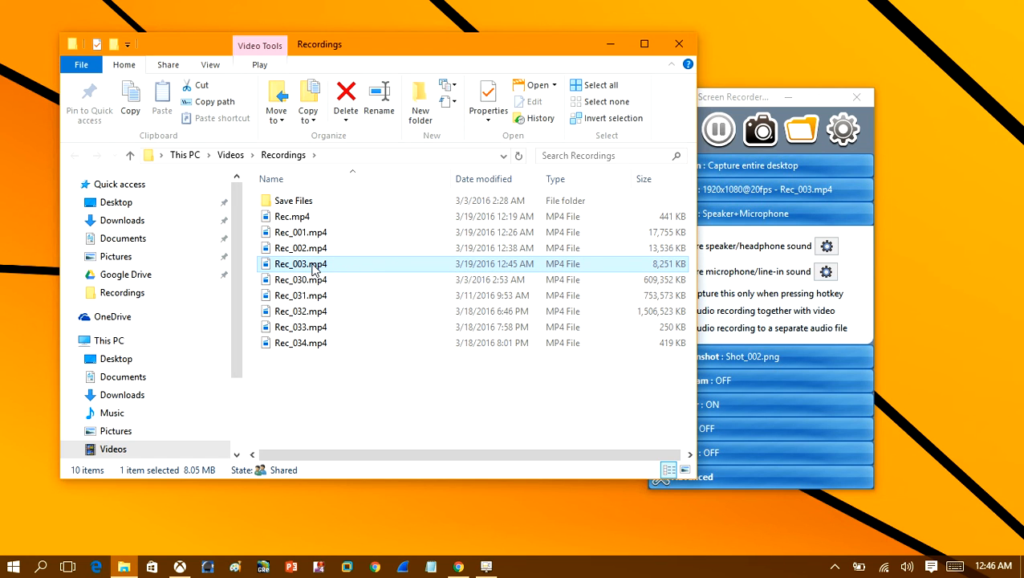
mouse_move(313, 266)
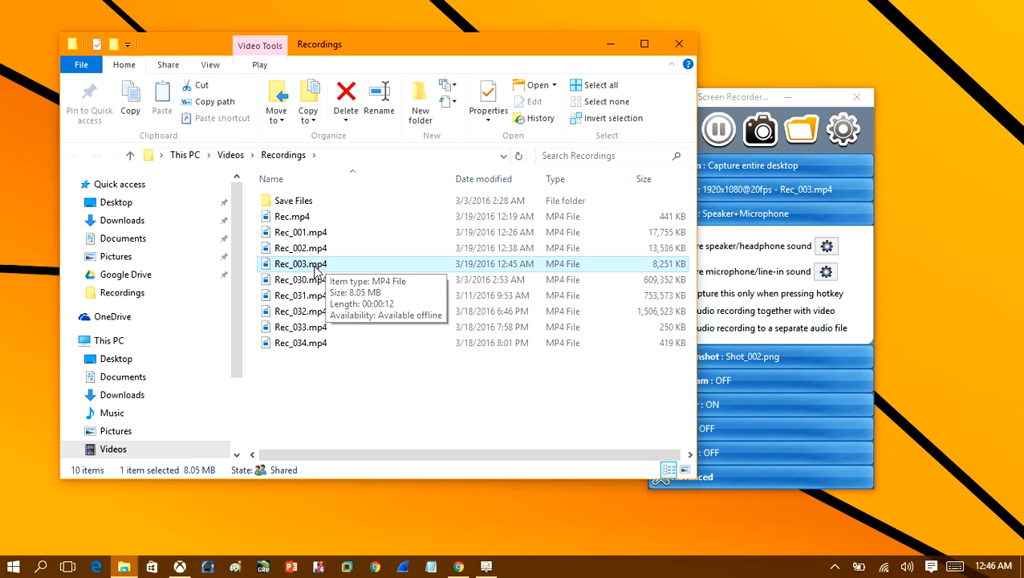
double_click(302, 263)
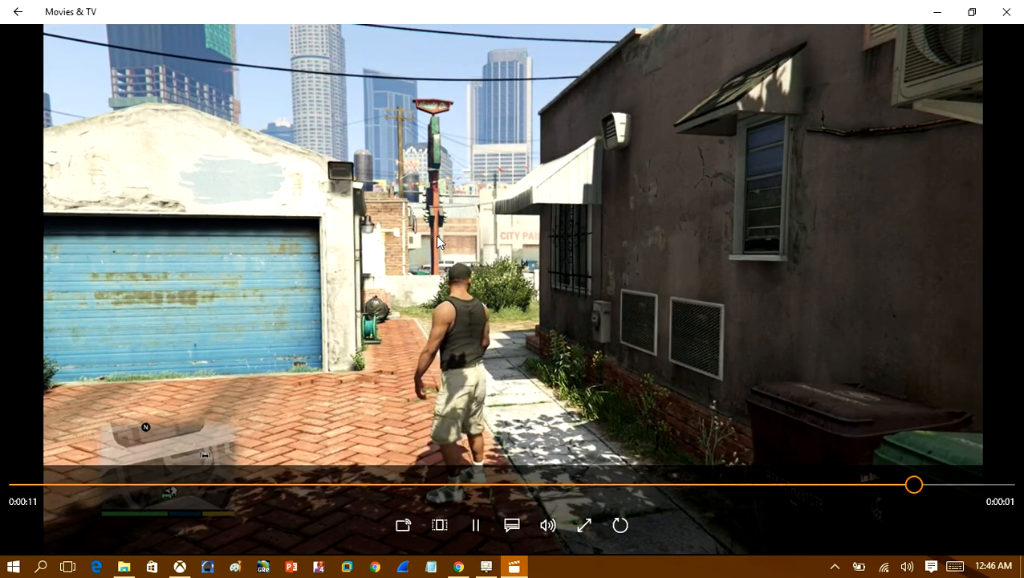
Close the Movies & TV playback to return to the Recordings folder
click(475, 525)
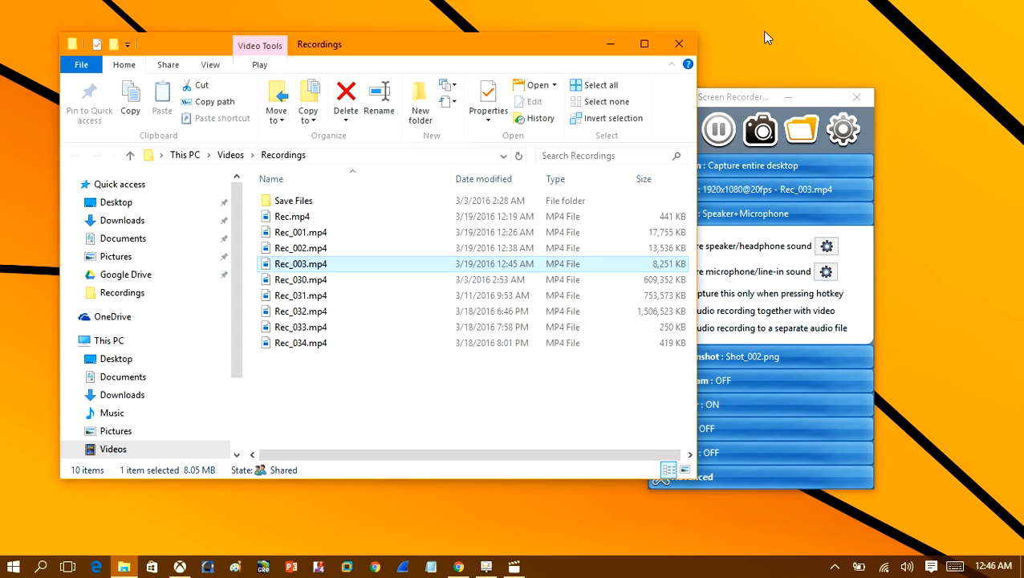
mouse_move(329, 265)
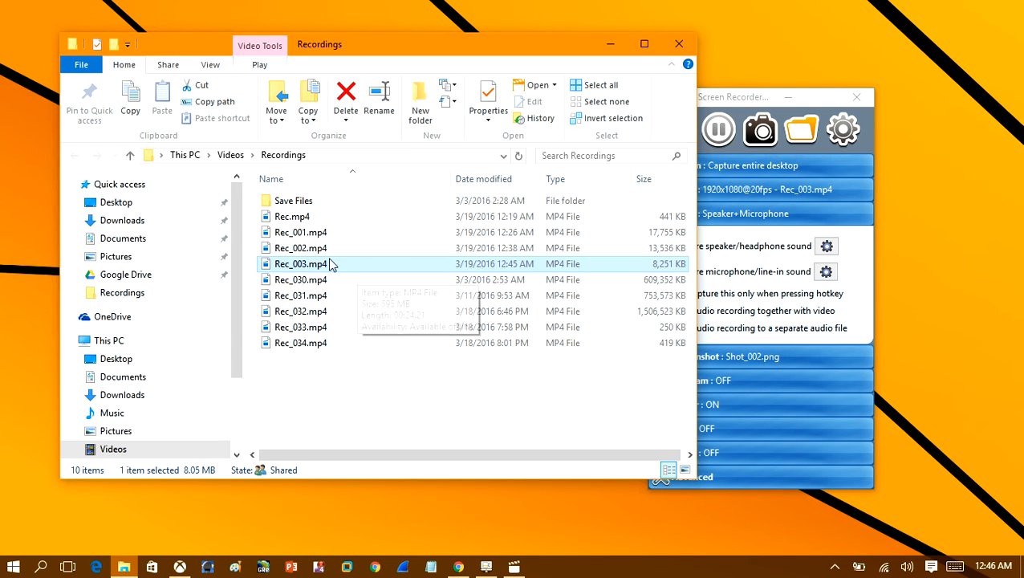
mouse_move(302, 276)
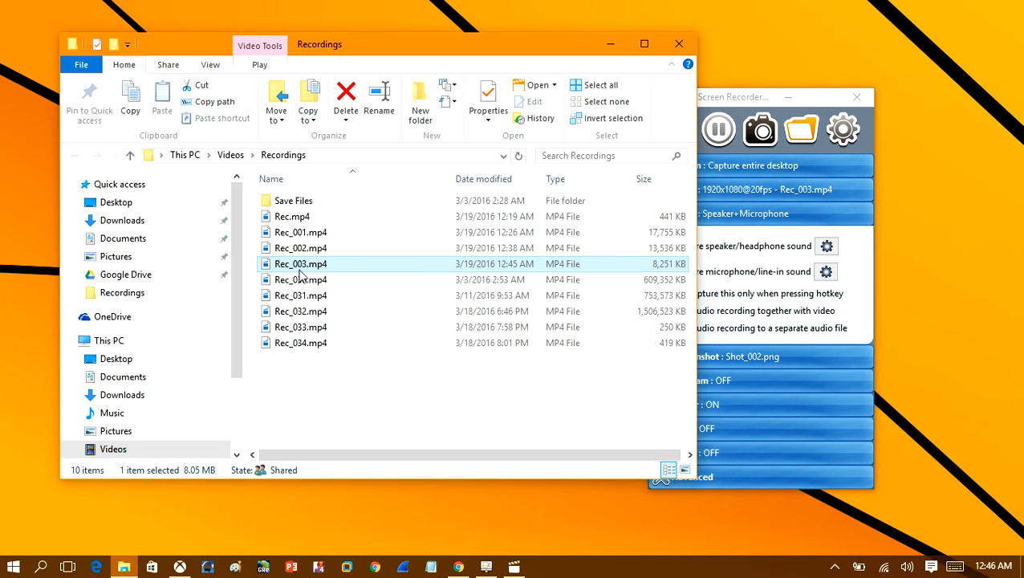
mouse_move(302, 263)
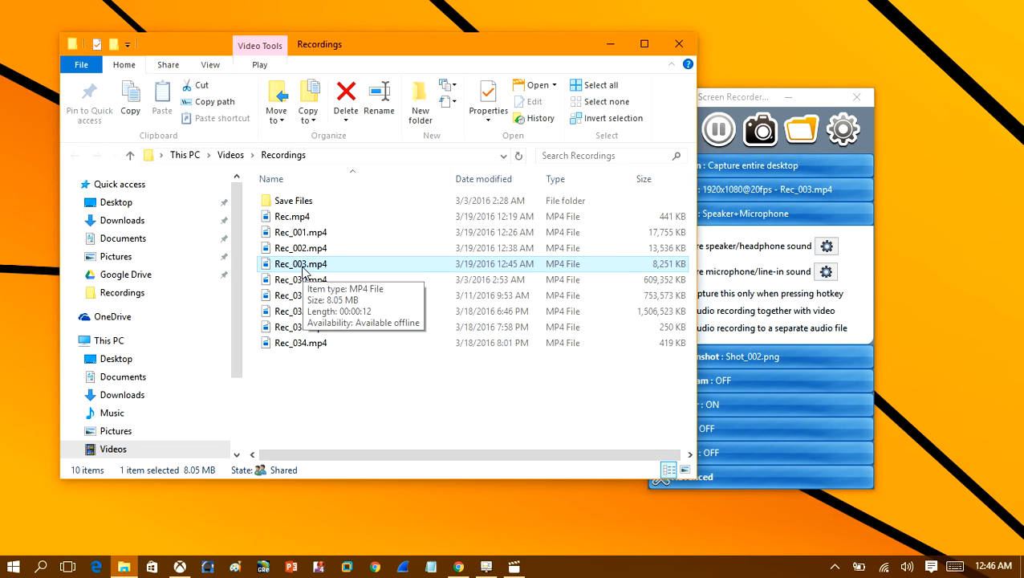
mouse_move(313, 257)
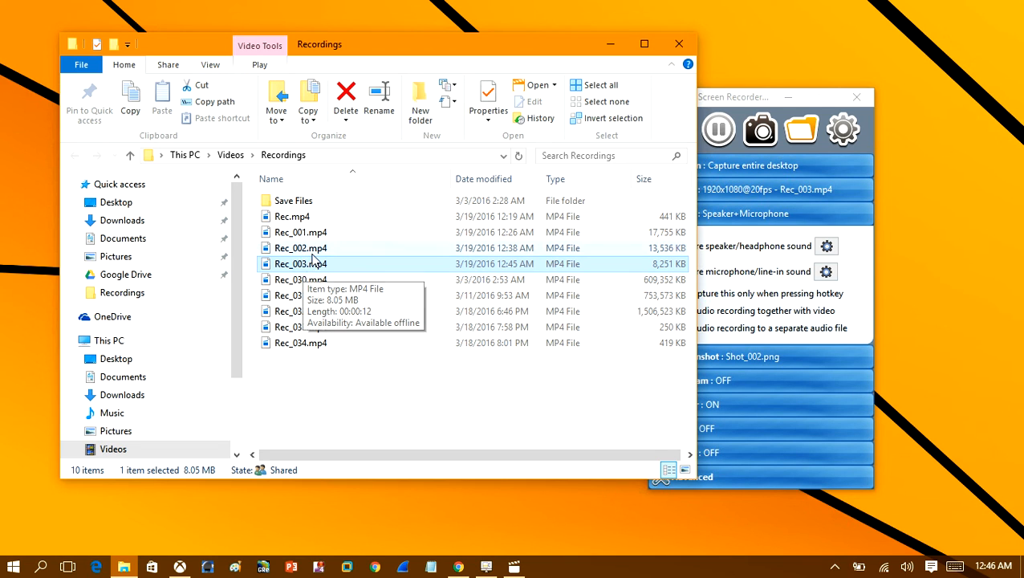